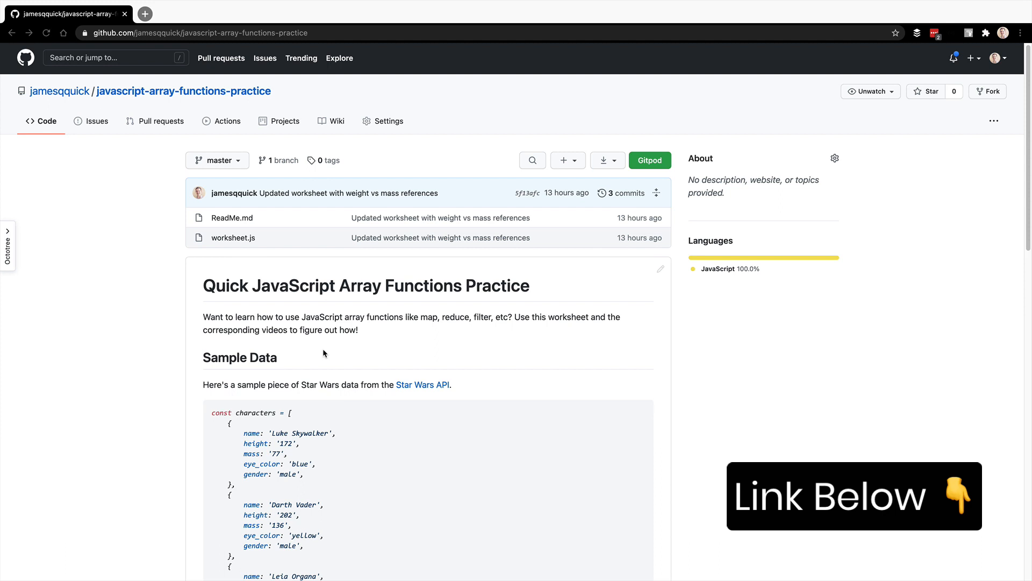
Scroll down through the characters data to reach the total mass task
{"action": "scroll", "scroll_direction": "down", "scroll_amount": 3}
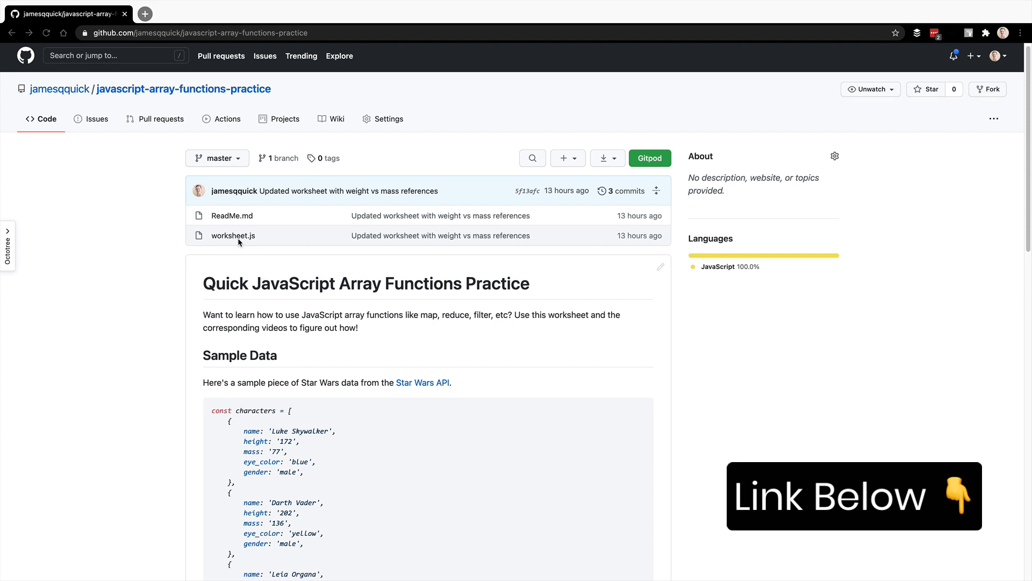
{"action": "scroll", "scroll_direction": "down", "scroll_amount": 3}
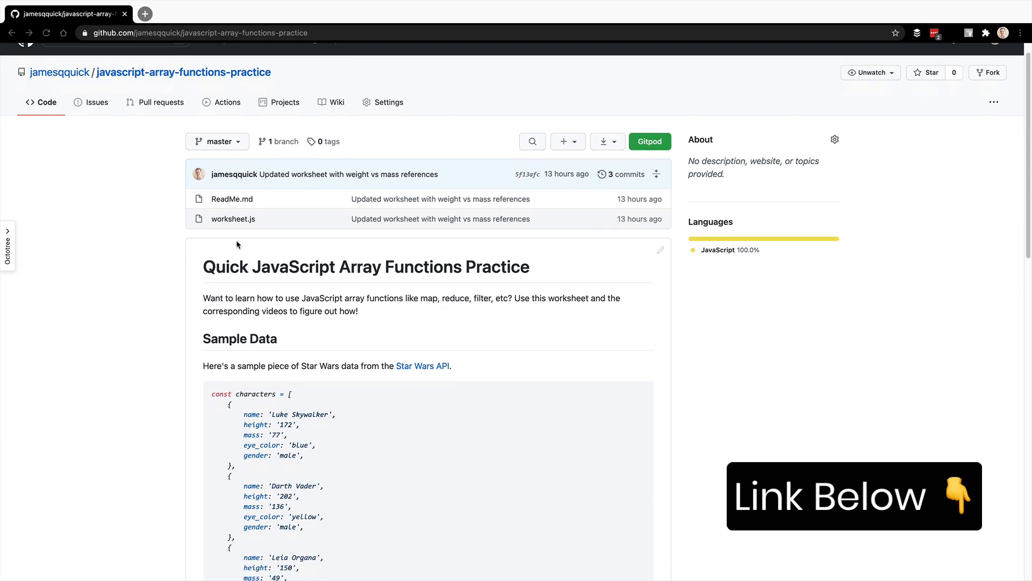
{"action": "scroll", "scroll_direction": "down", "scroll_amount": 3}
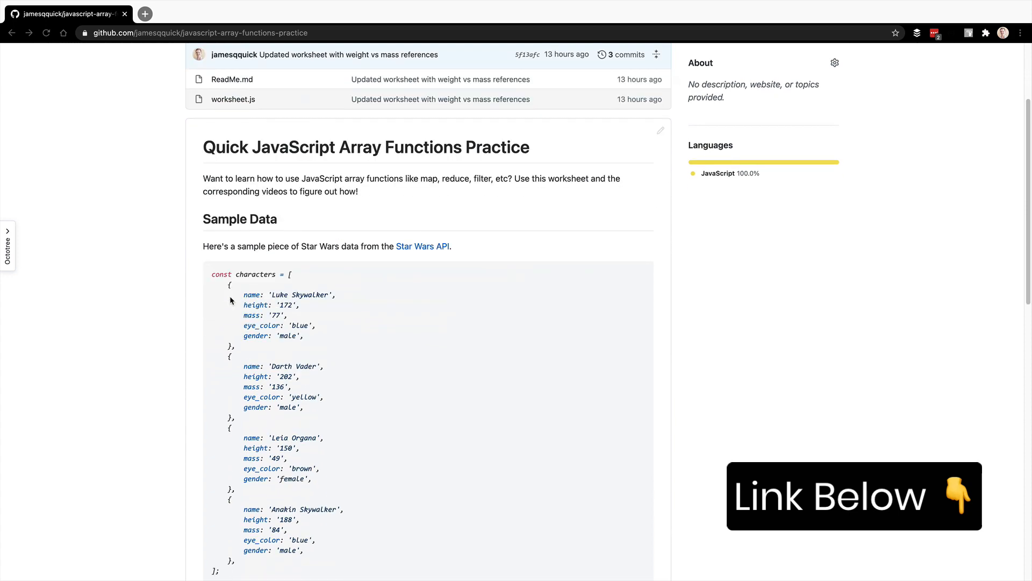
{"action": "scroll", "scroll_direction": "down", "scroll_amount": 3}
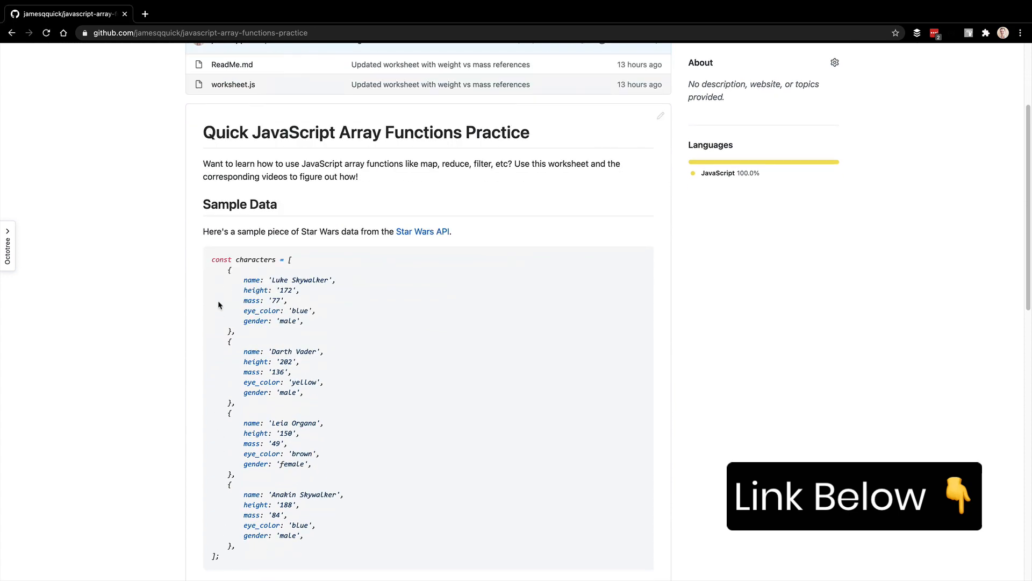
{"action": "scroll", "scroll_direction": "down", "scroll_amount": 3}
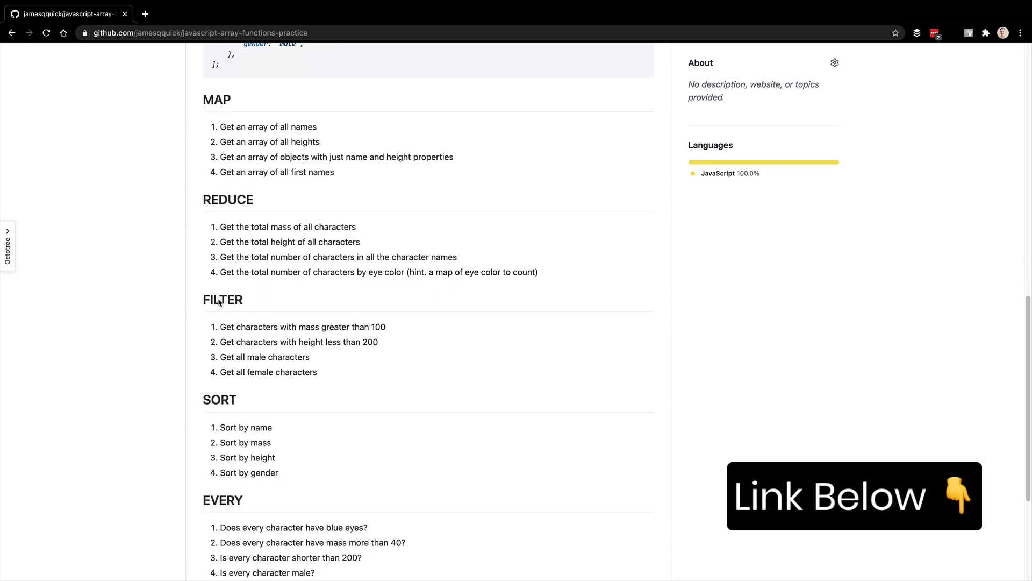
{"action": "scroll", "scroll_direction": "down", "scroll_amount": 3}
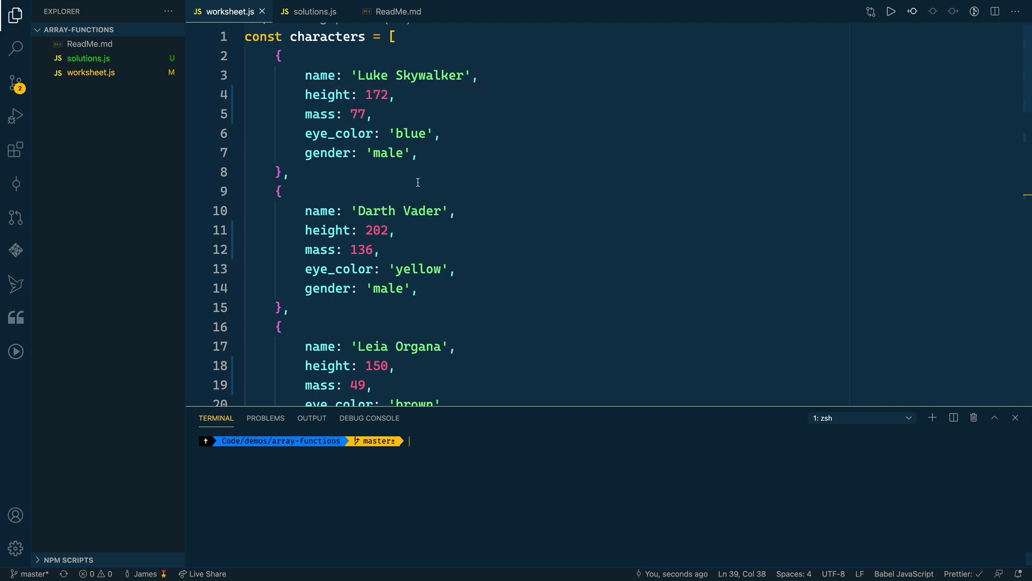
{"action": "scroll", "scroll_direction": "down", "scroll_amount": 3}
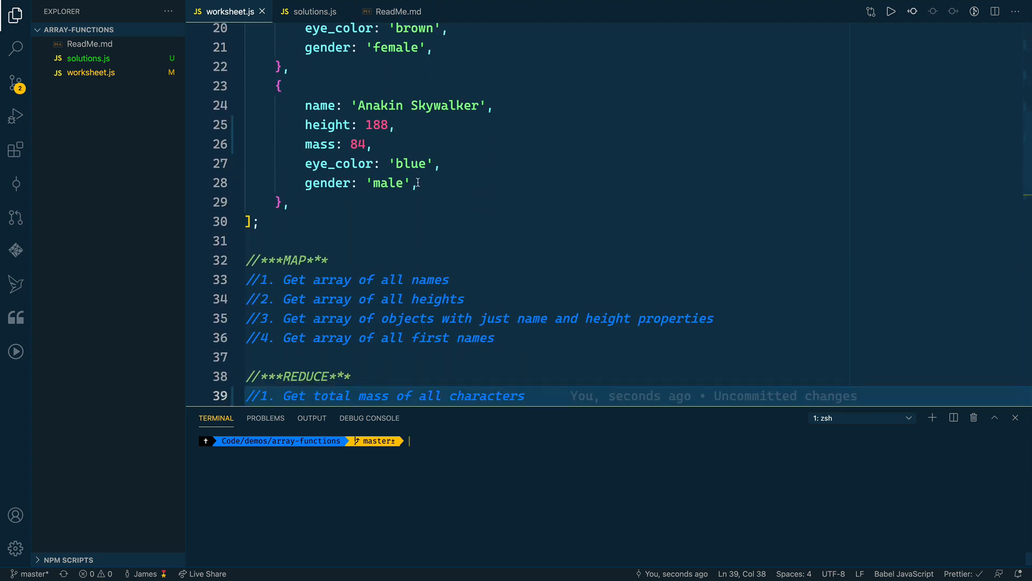
{"action": "scroll", "scroll_direction": "down", "scroll_amount": 3}
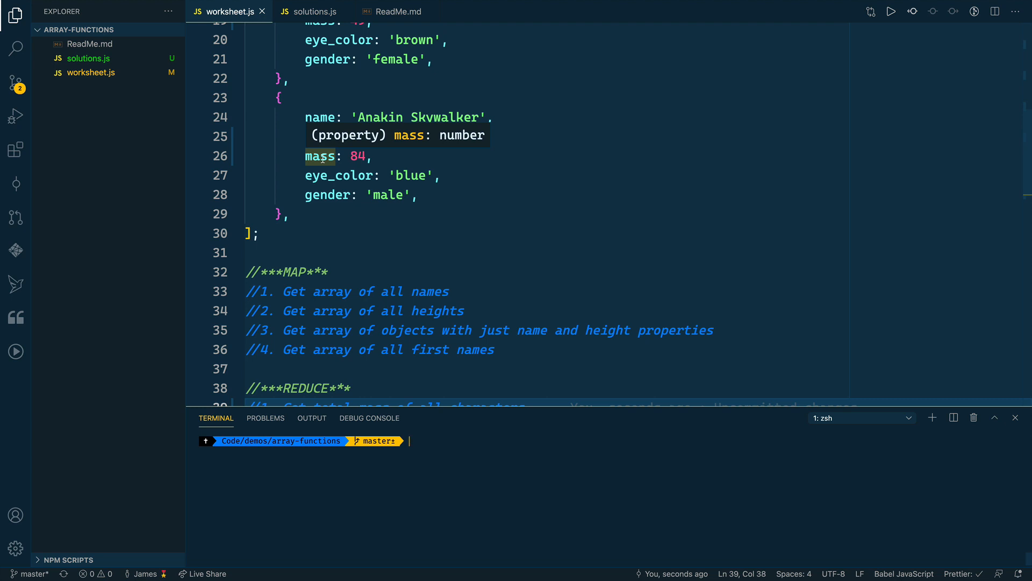
{"action": "scroll", "scroll_direction": "down", "scroll_amount": 3}
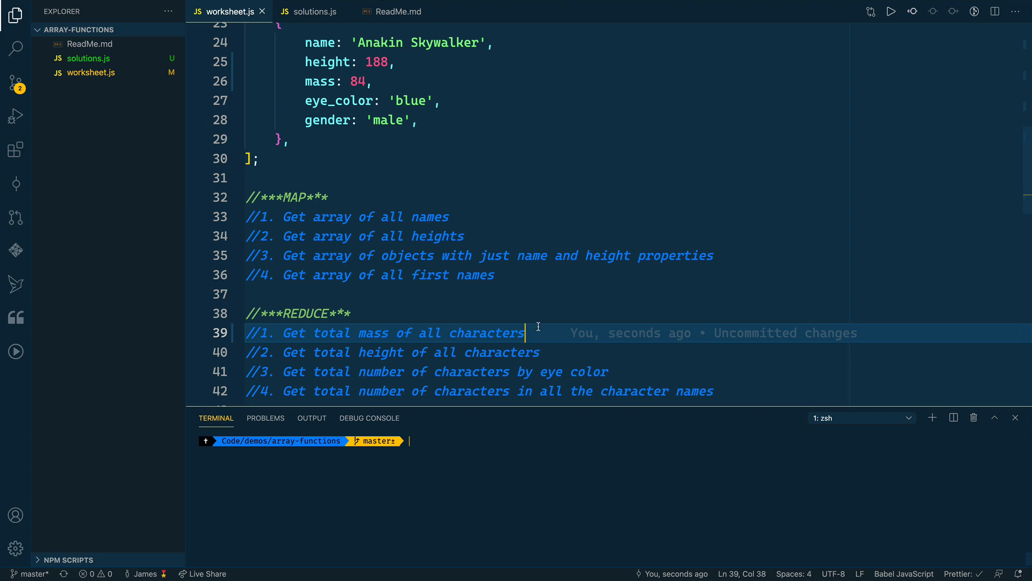
Write const totalMass = characters.reduce((acc, cur) => acc + cur.mass, 0) under the total mass comment
{"action": "key", "text": "Enter"}
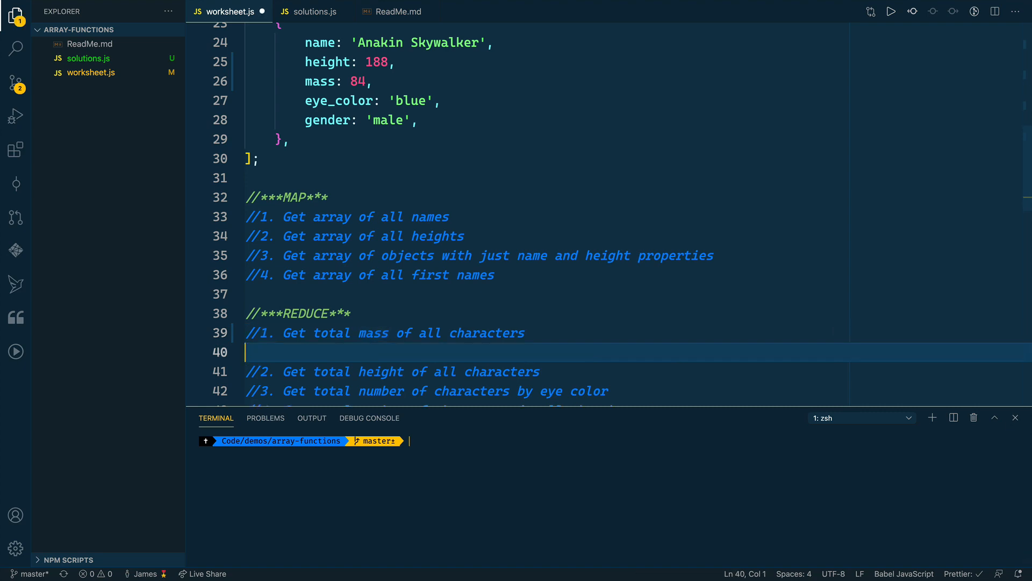
{"action": "type", "text": "const"}
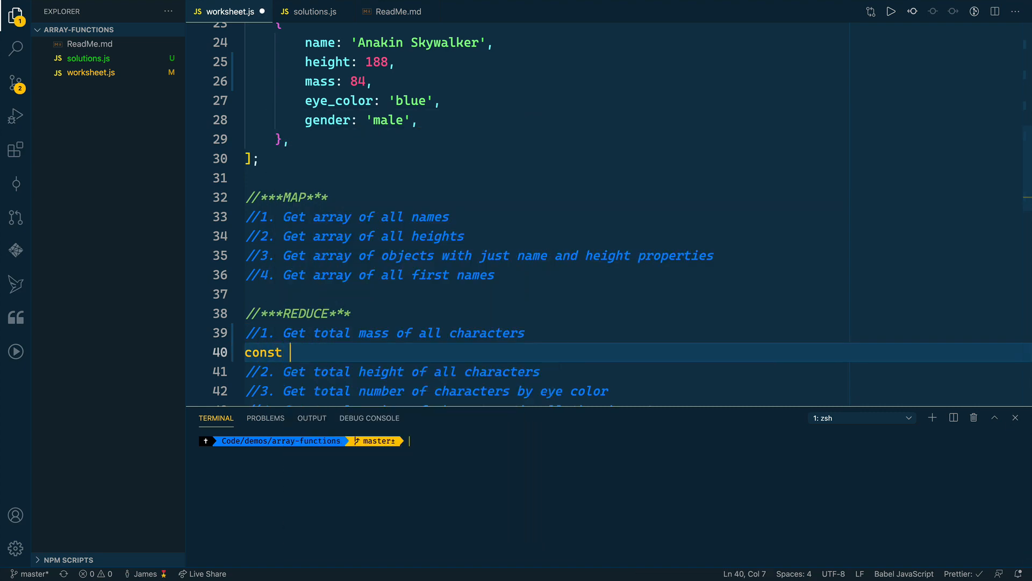
{"action": "type", "text": "totalC"}
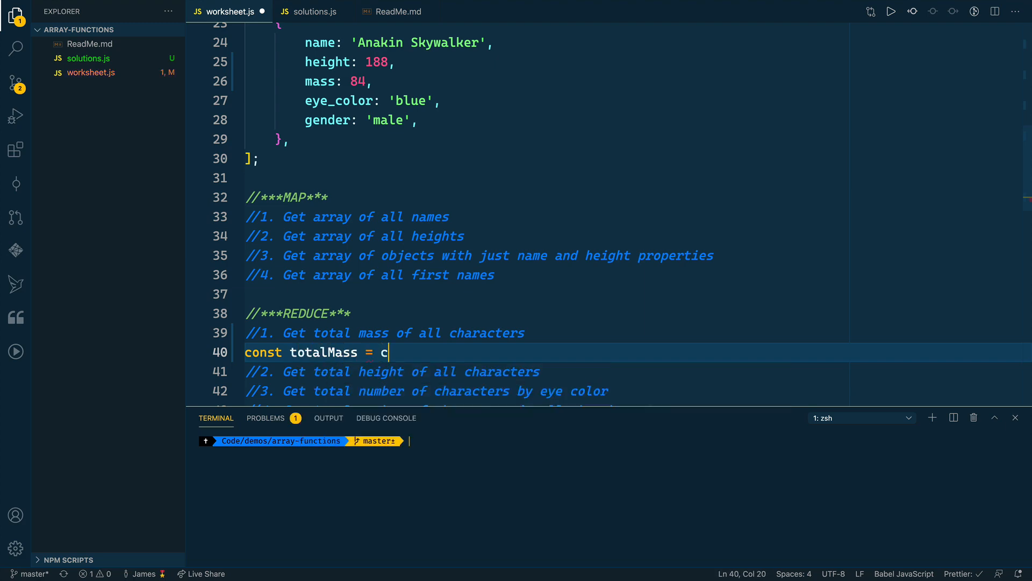
{"action": "type", "text": "haracters."}
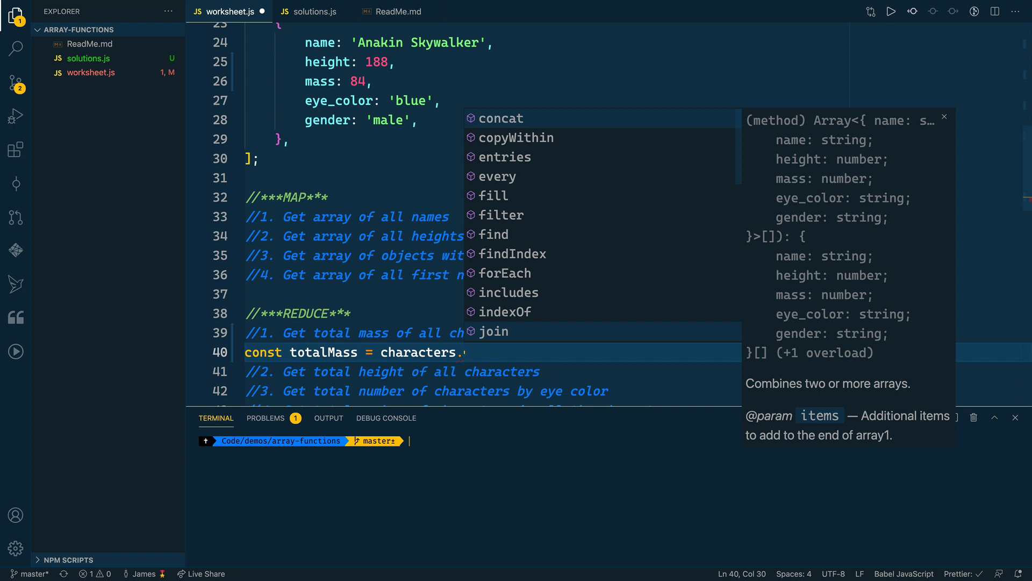
{"action": "type", "text": "reduce(("}
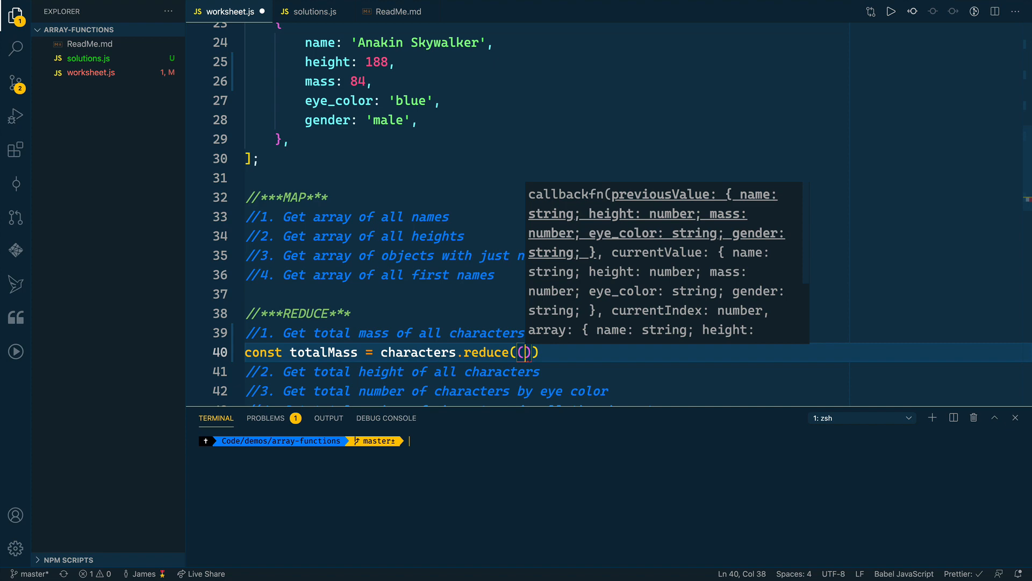
{"action": "type", "text": "acc, cur"}
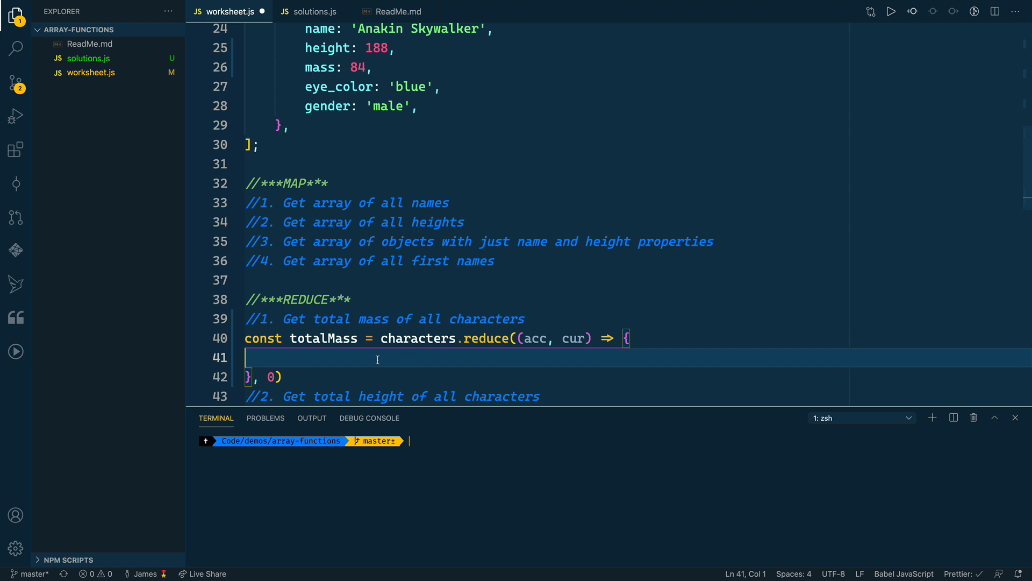
{"action": "key", "text": "Tab"}
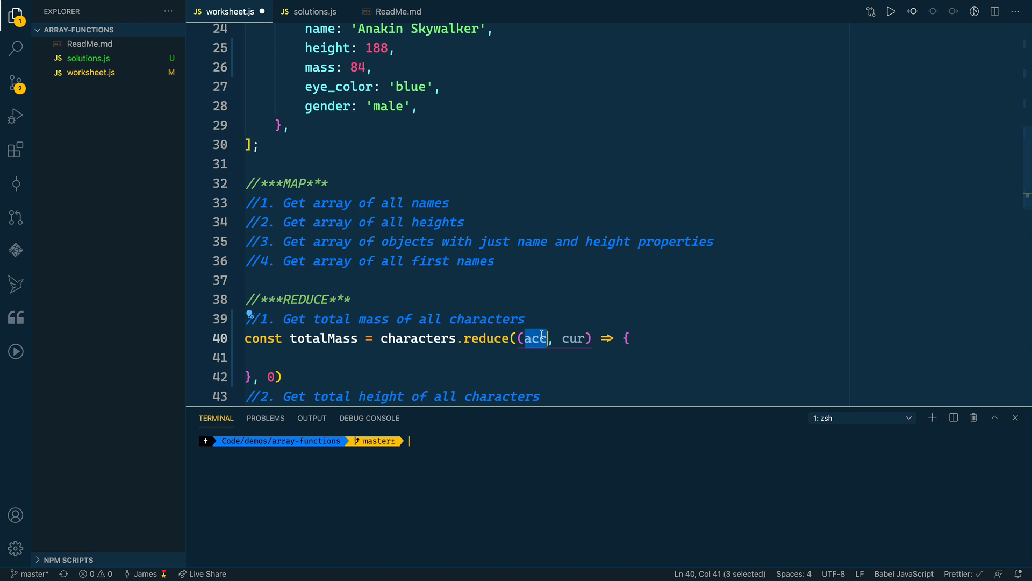
{"action": "mouse_move", "coordinate": [574, 338]}
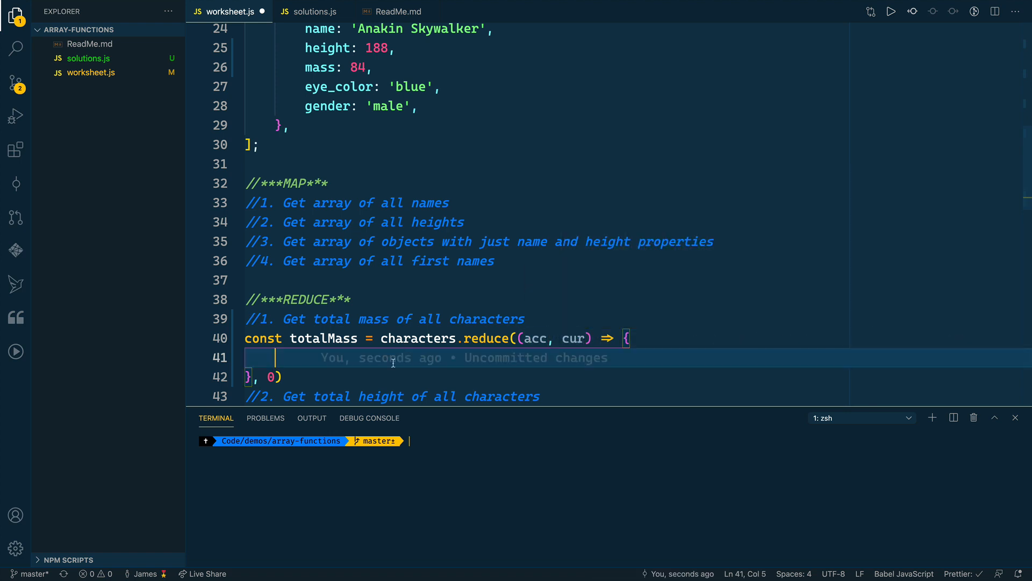
{"action": "mouse_move", "coordinate": [501, 370]}
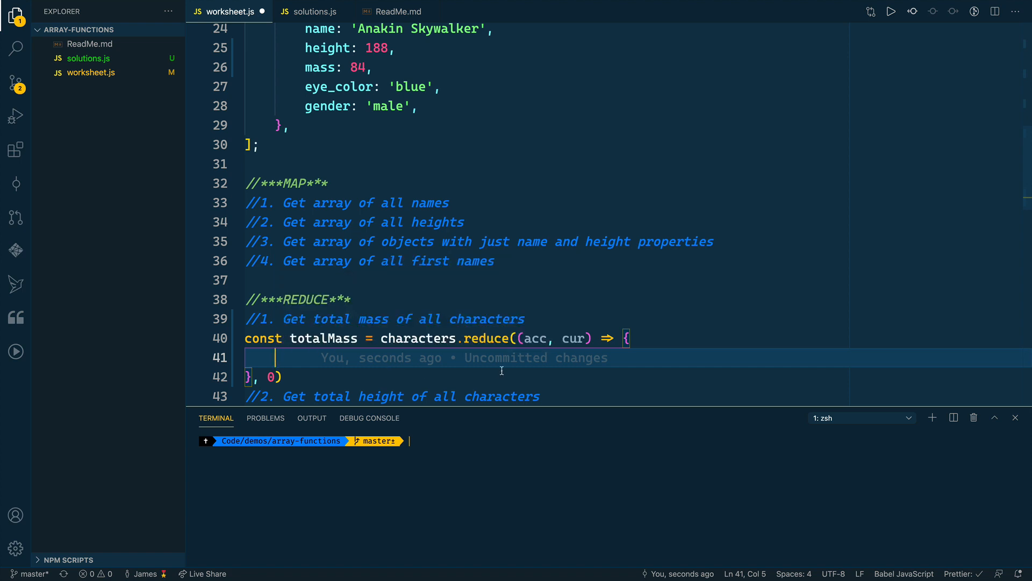
{"action": "type", "text": "acc + cu"}
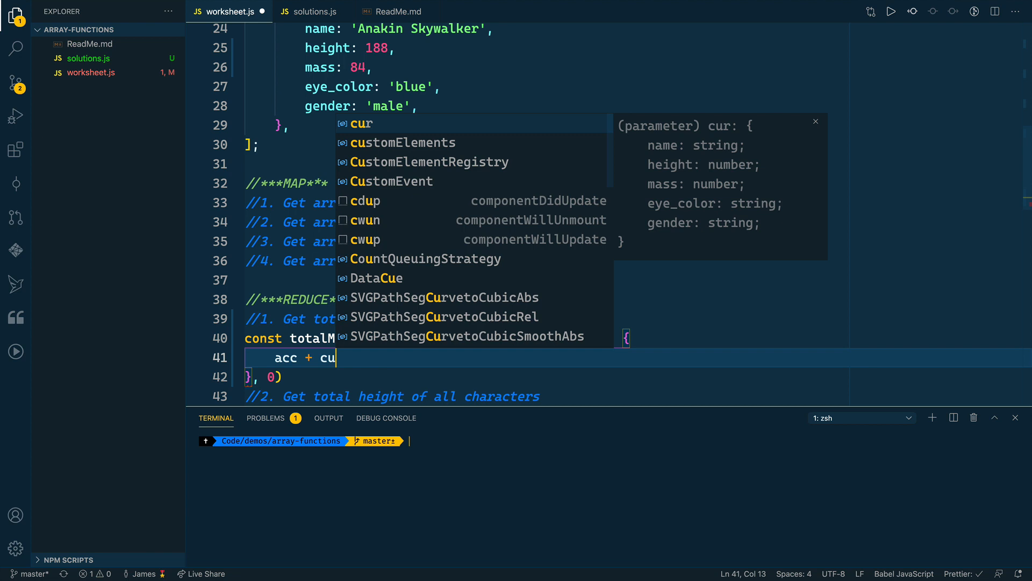
{"action": "type", "text": ".mass;"}
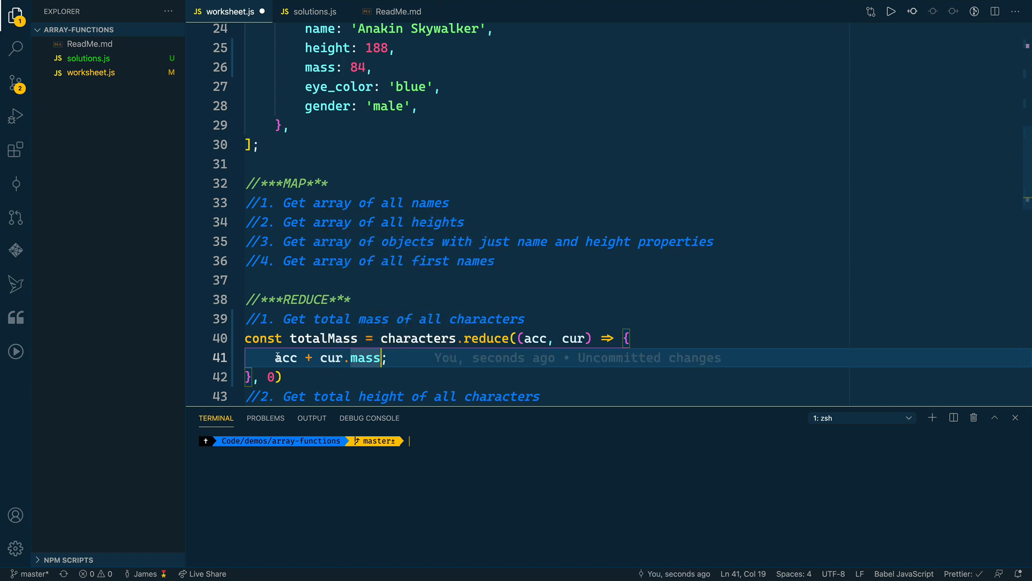
Add return before the sum in the callback body and begin a console.log line
{"action": "left_click", "coordinate": [275, 358]}
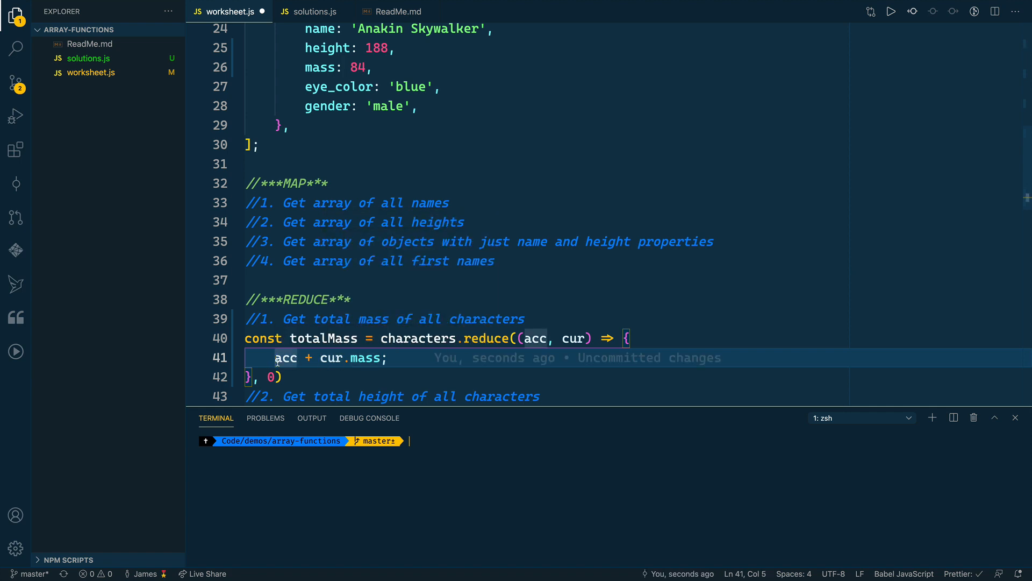
{"action": "type", "text": "return"}
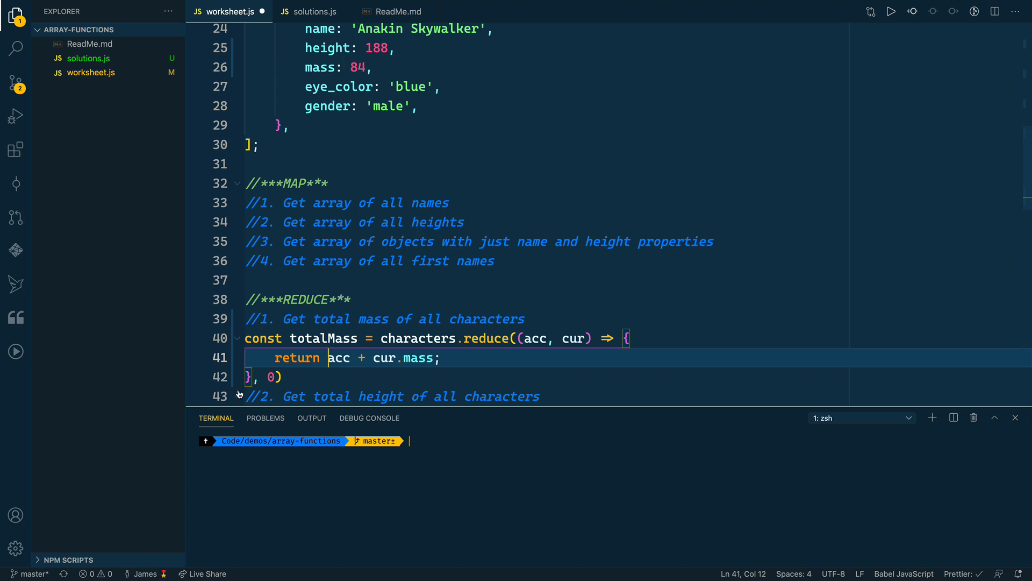
{"action": "double_click", "coordinate": [534, 338]}
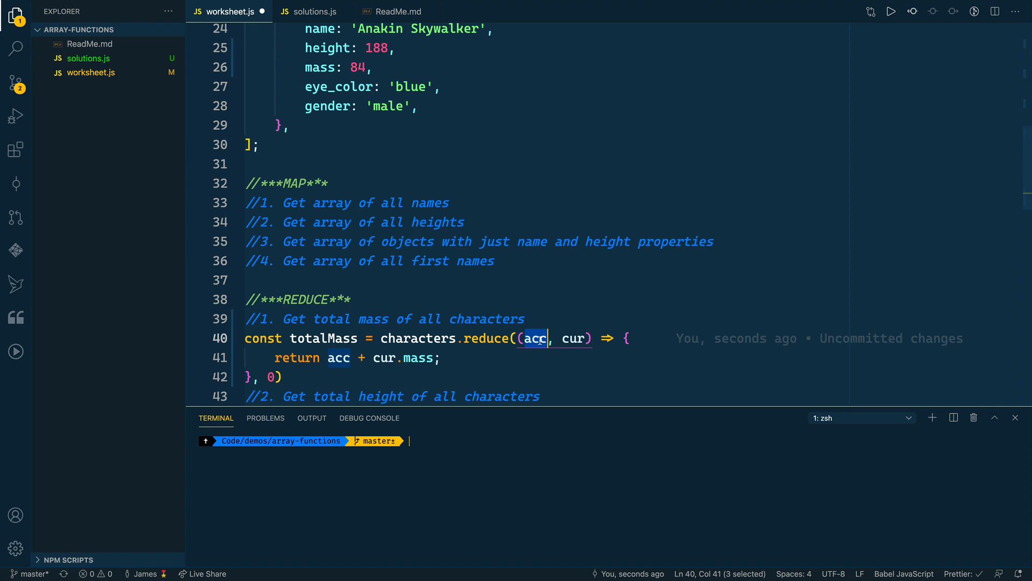
{"action": "type", "text": "console.log(object);"}
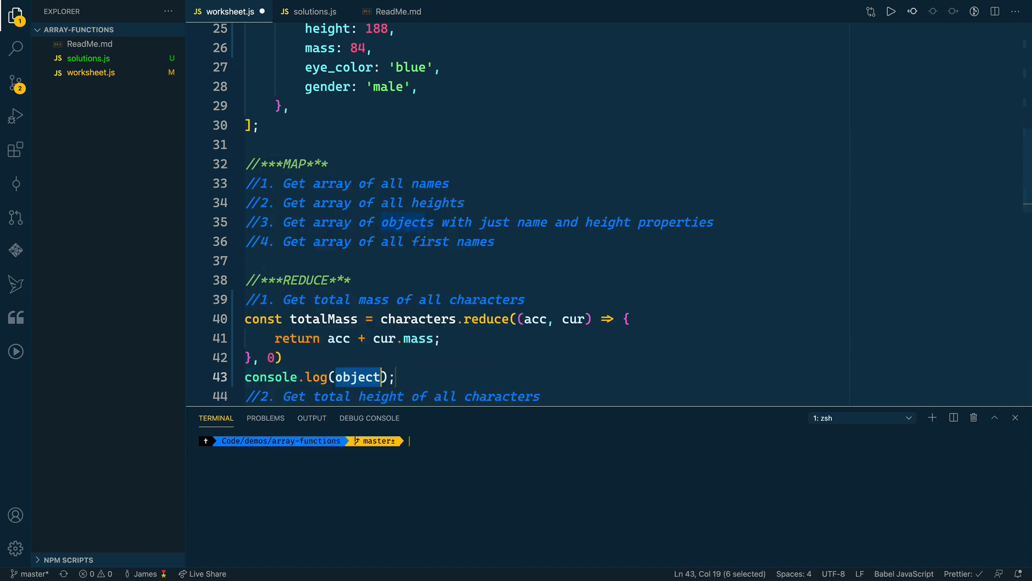
Log totalMass so nodemon prints 346 in the terminal
{"action": "type", "text": "totalMass"}
{"action": "left_click", "coordinate": [611, 440]}
{"action": "type", "text": "nodemon worksheet.js"}
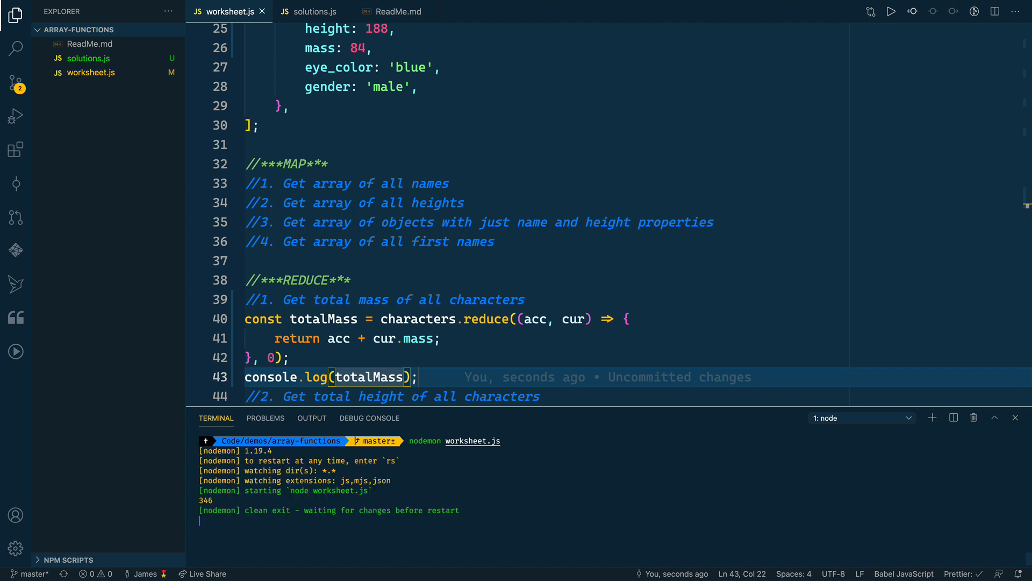
{"action": "mouse_move", "coordinate": [416, 226]}
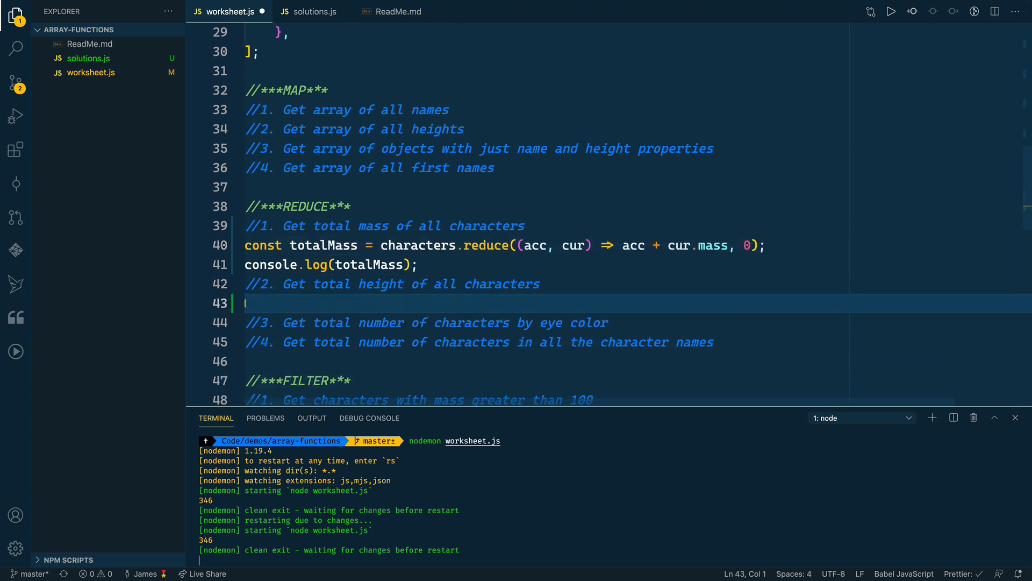
Write const totalHeight = characters.reduce((acc, cur) => acc + cur.height, 0) and log totalHeight, printing 712
{"action": "type", "text": "const totalHeight = ch"}
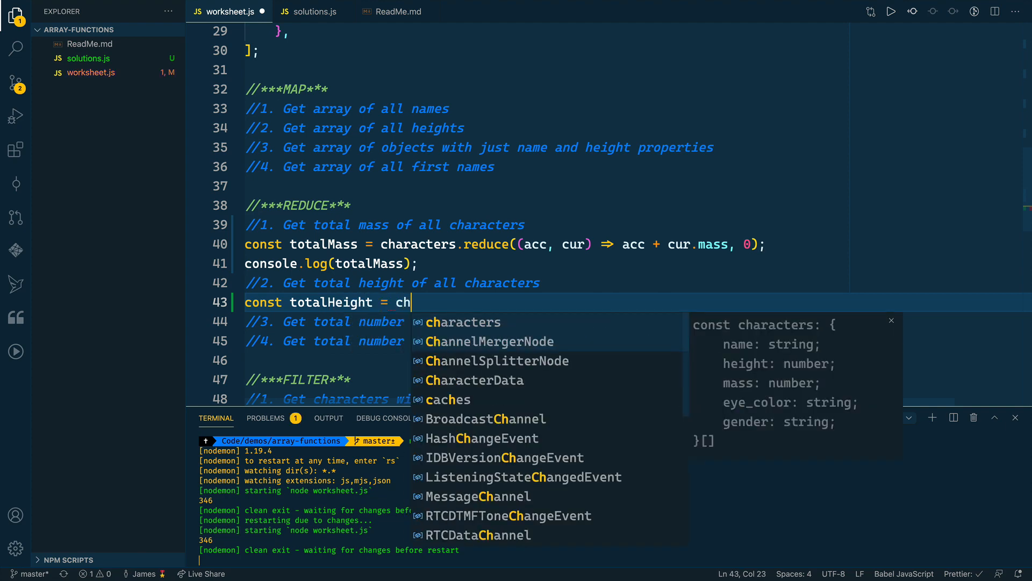
{"action": "type", "text": "aracters.reduce"}
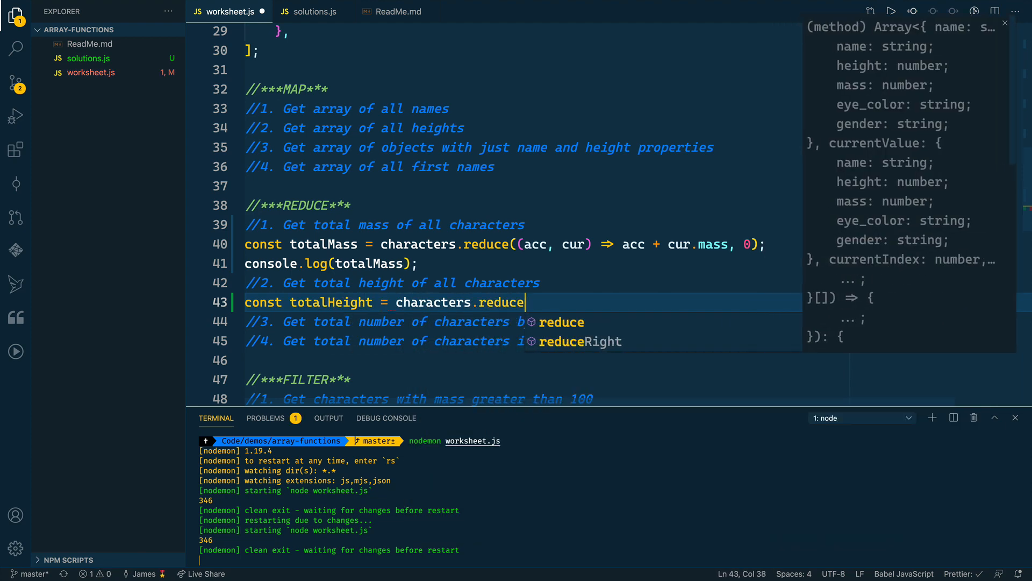
{"action": "type", "text": "((acc, cur) => acc +"}
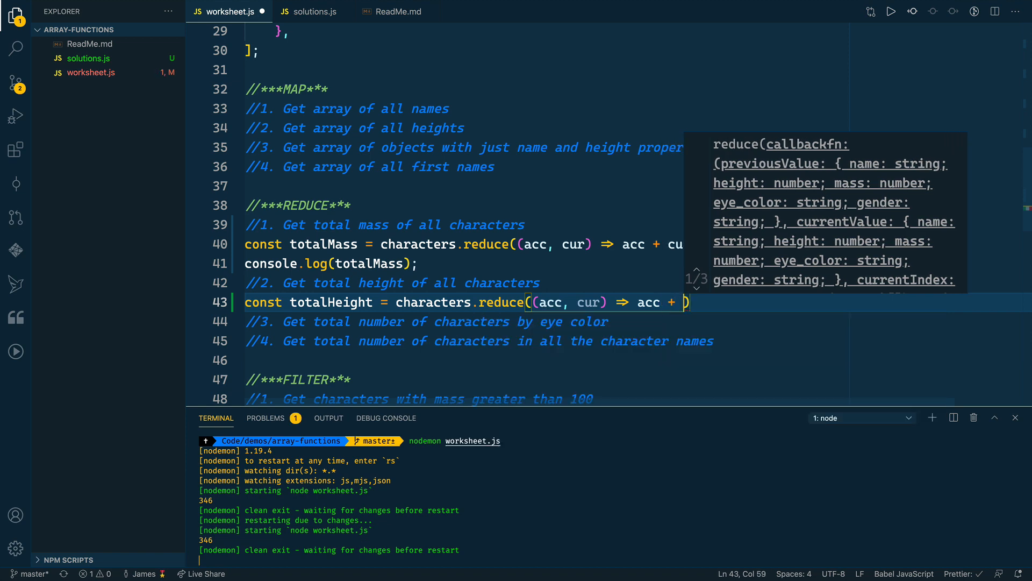
{"action": "type", "text": "cur.heig"}
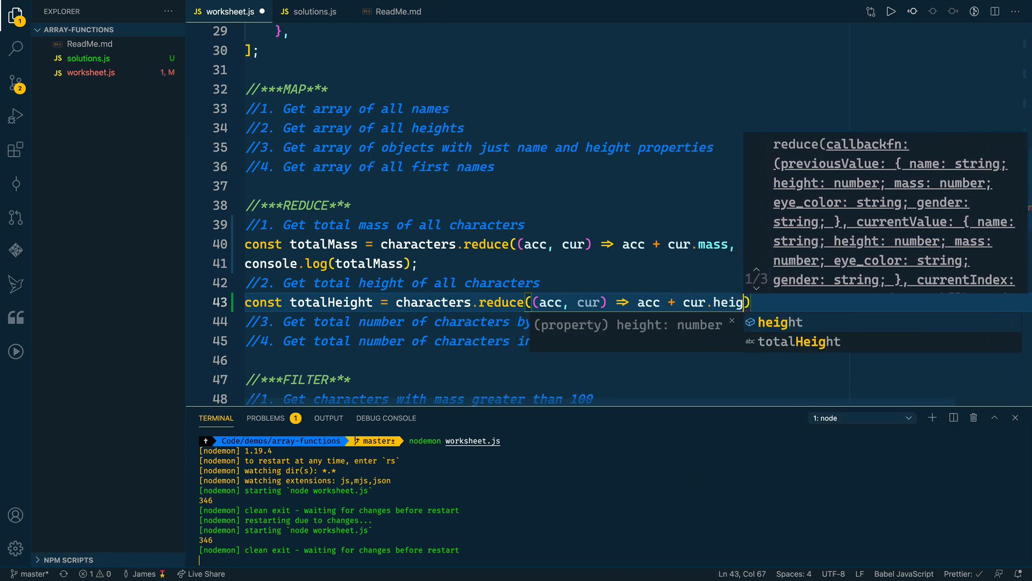
{"action": "type", "text": "ht, 0"}
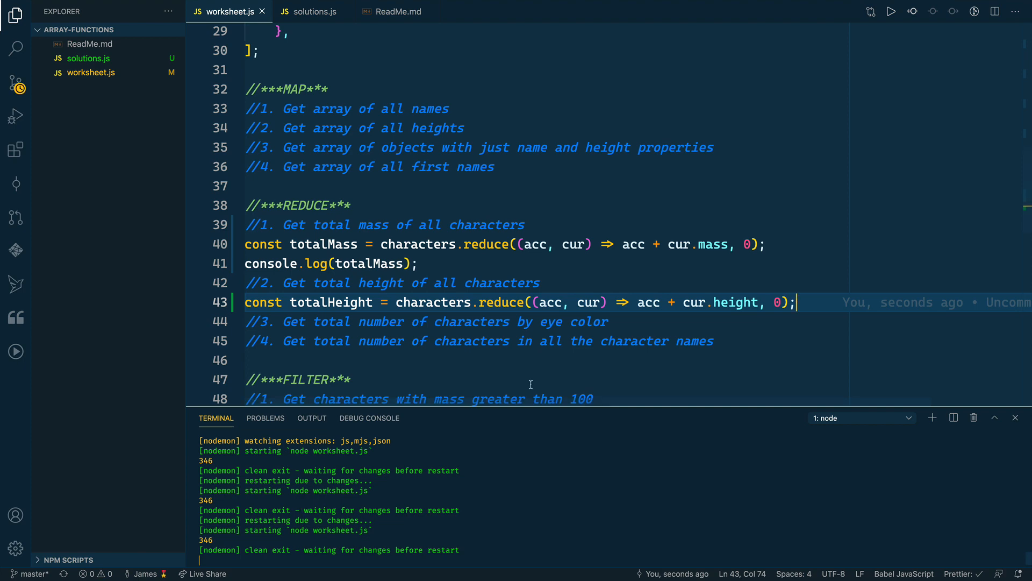
{"action": "type", "text": "console.log(total);"}
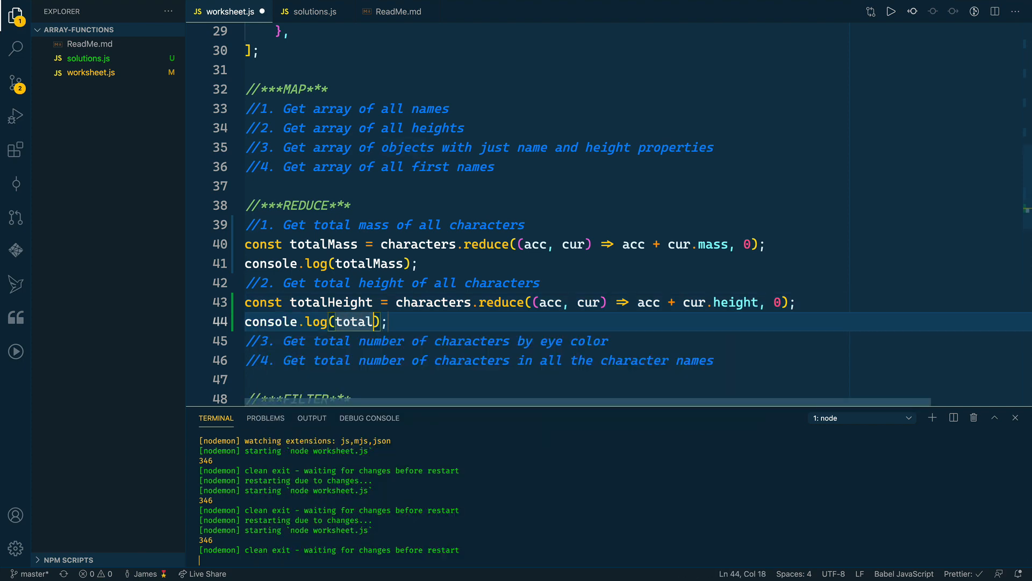
{"action": "type", "text": "Height"}
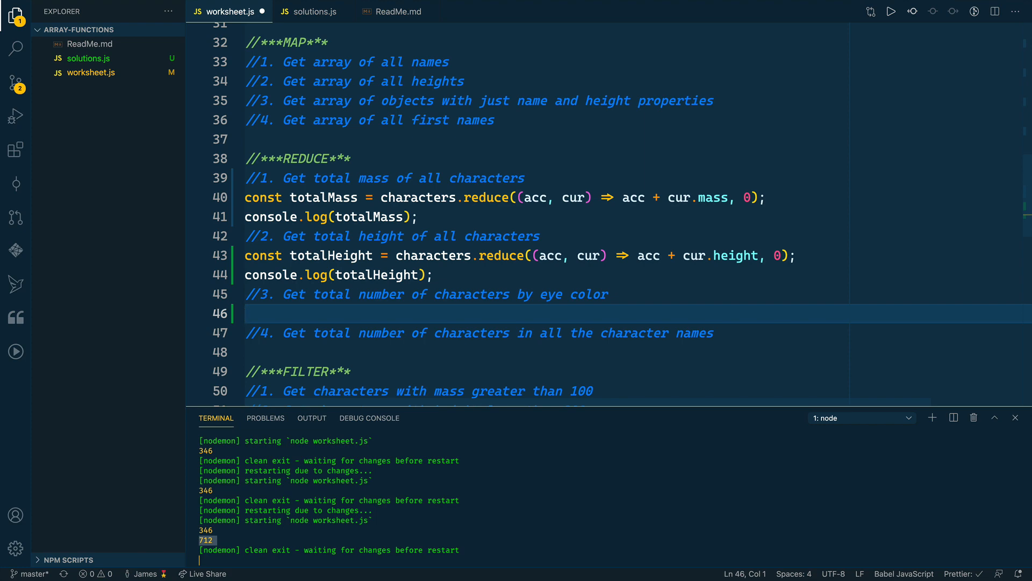
Start const charactersByEyeColor = characters.reduce((acc, cur) => {...}, {}) with an empty object as initial value
{"action": "type", "text": "const"}
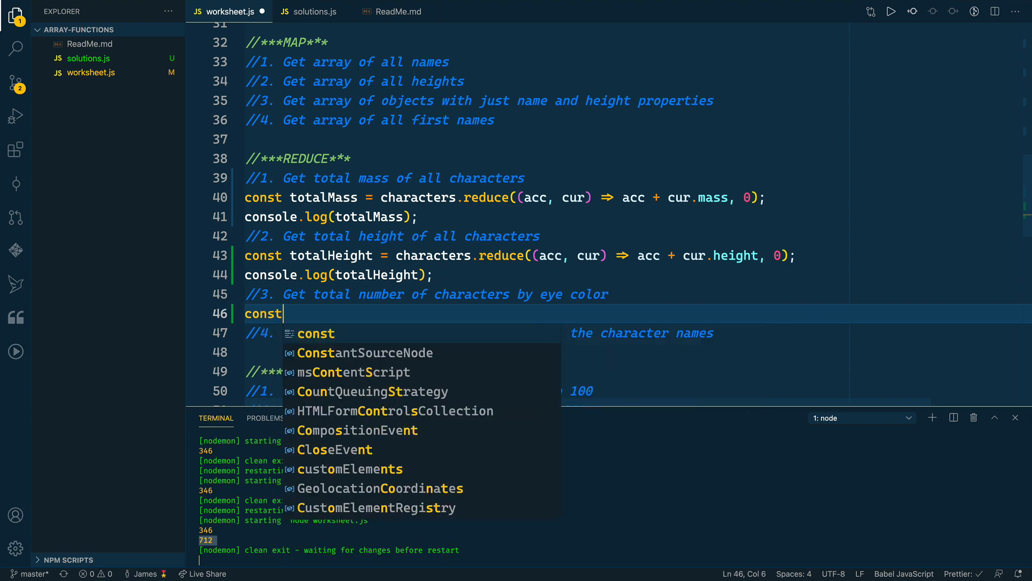
{"action": "type", "text": "charactersByEyeCol"}
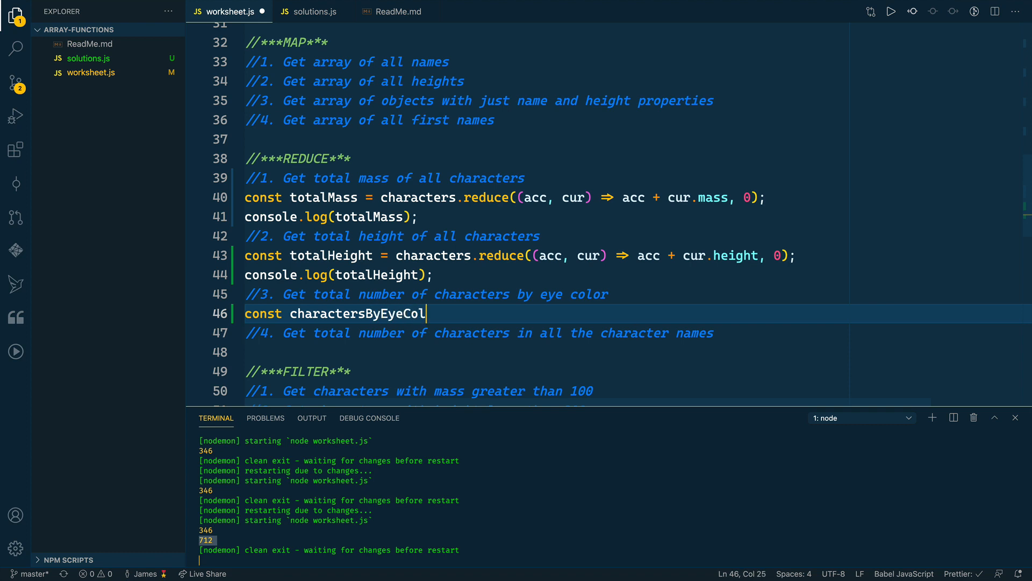
{"action": "type", "text": "or"}
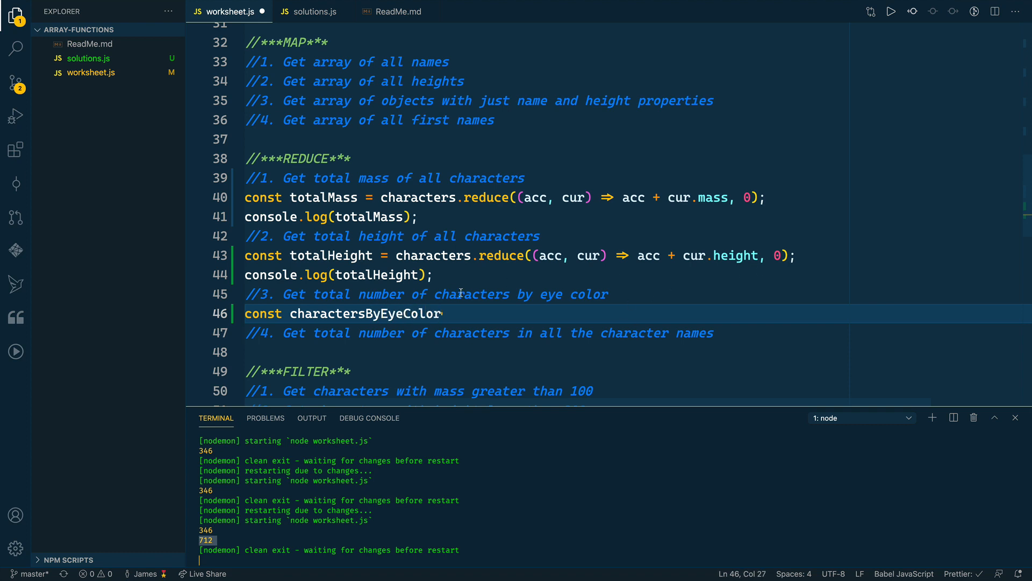
{"action": "left_click_drag", "start_coordinate": [438, 294], "coordinate": [607, 293]}
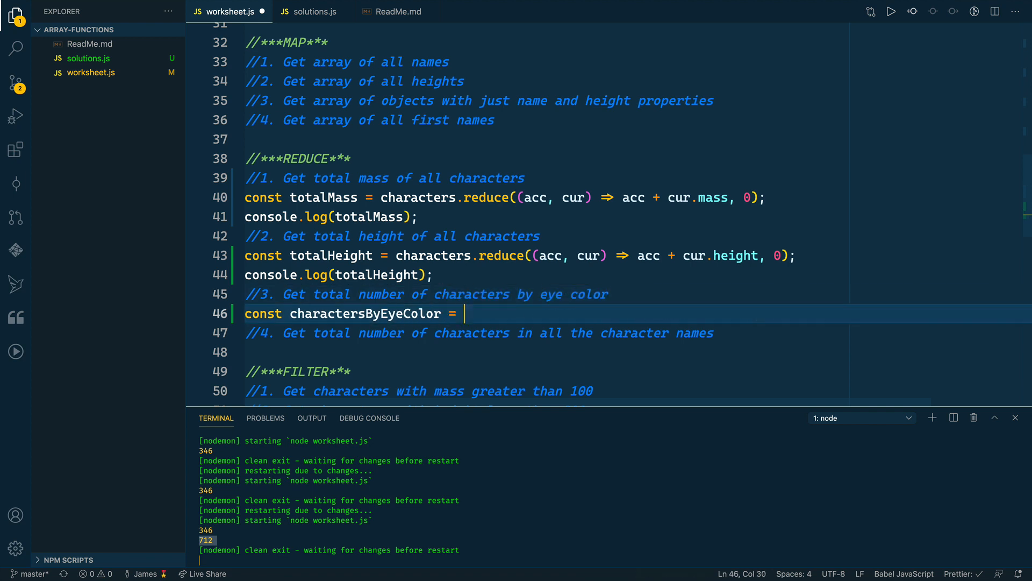
{"action": "type", "text": "characters.reduce("}
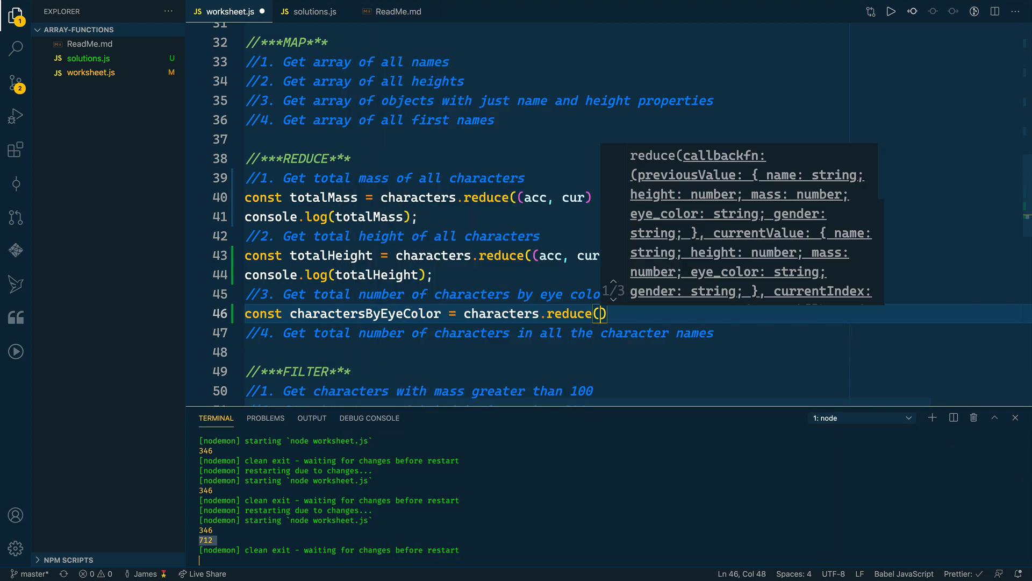
{"action": "type", "text": "acc,"}
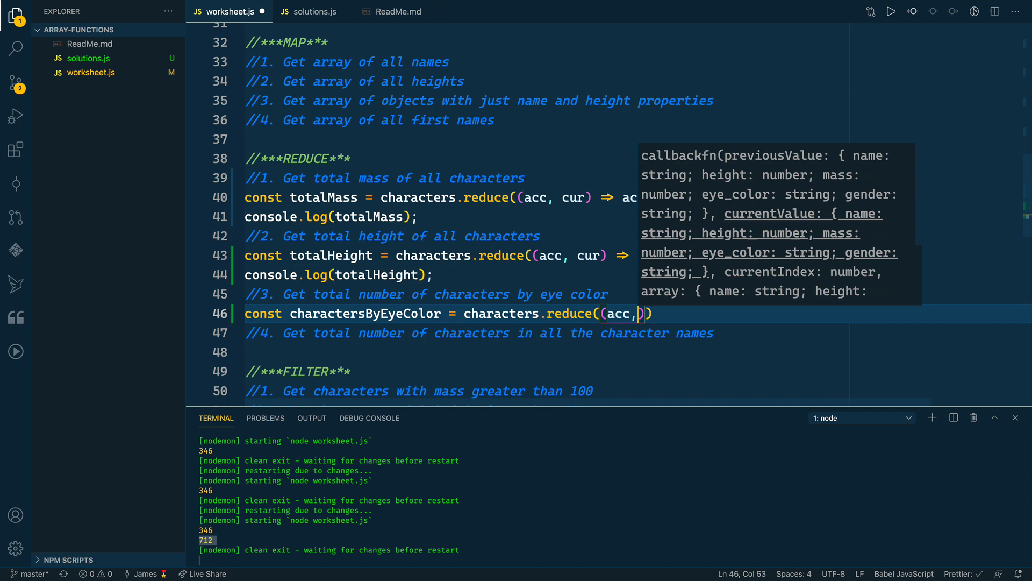
{"action": "type", "text": "cur"}
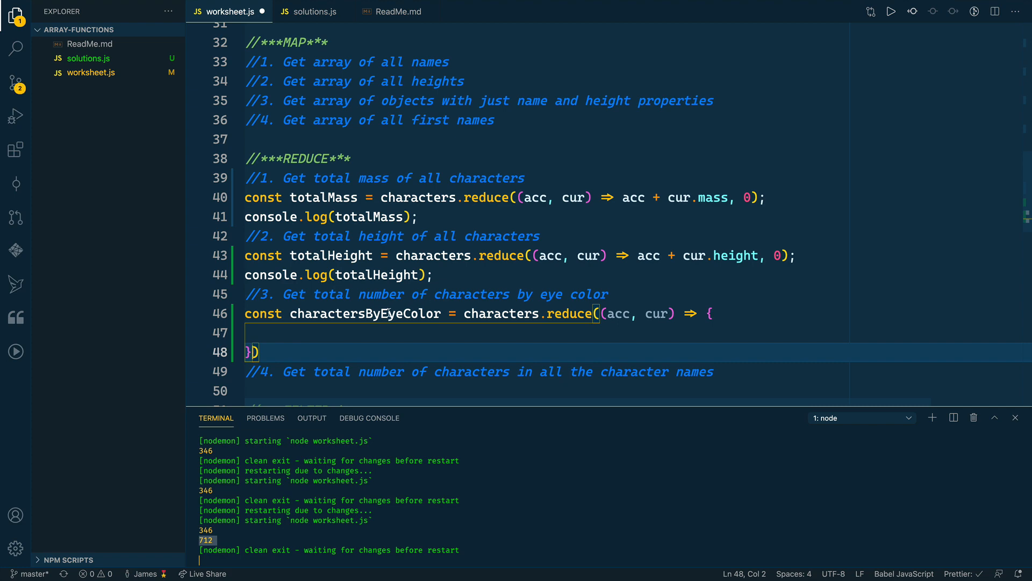
{"action": "type", "text": ", {}"}
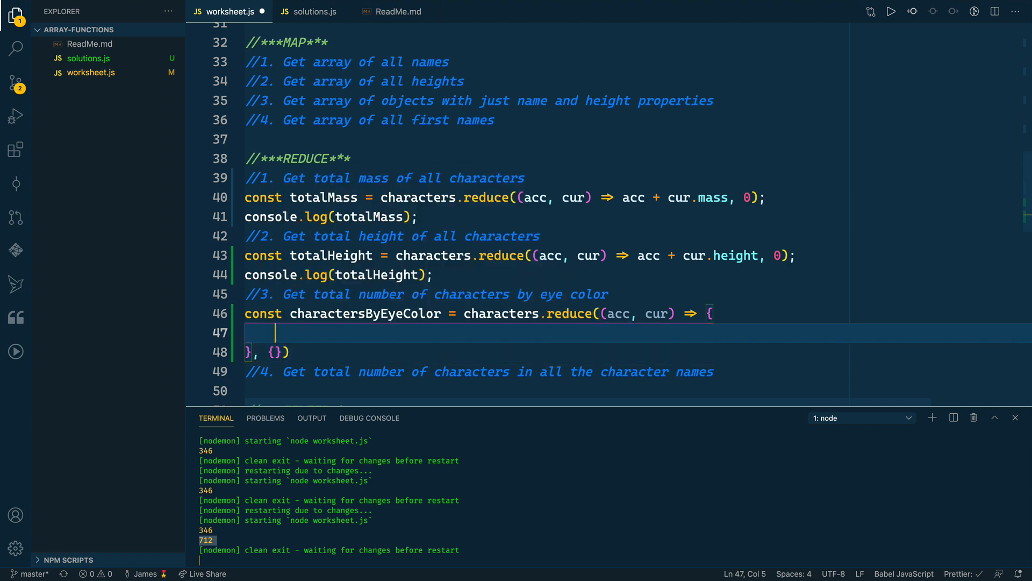
Write if(acc[cur.eye_color]) to set acc[cur.eye_color] to itself plus one
{"action": "type", "text": "if(acc"}
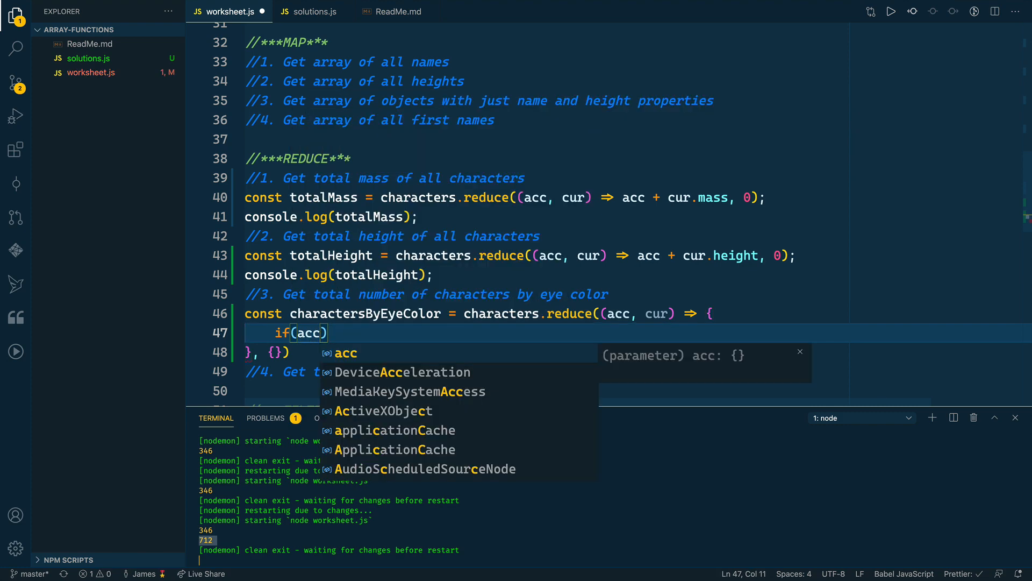
{"action": "type", "text": "[cur"}
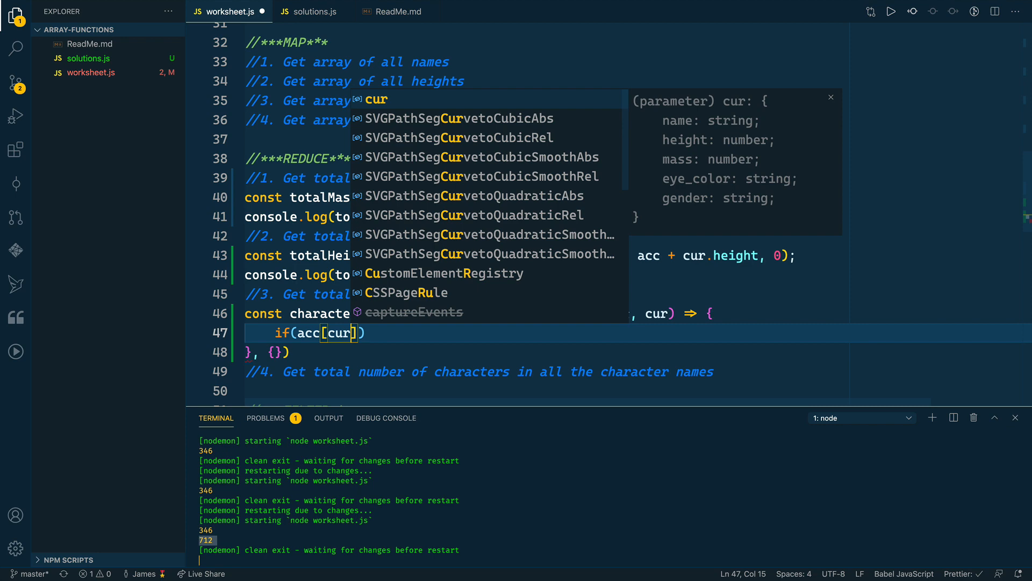
{"action": "type", "text": ".eye"}
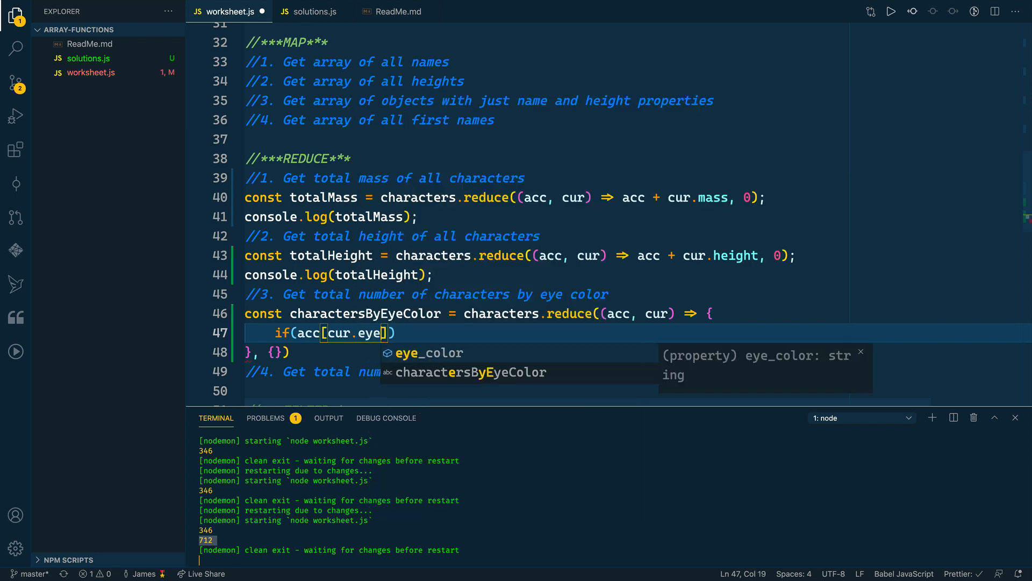
{"action": "key", "text": "Tab"}
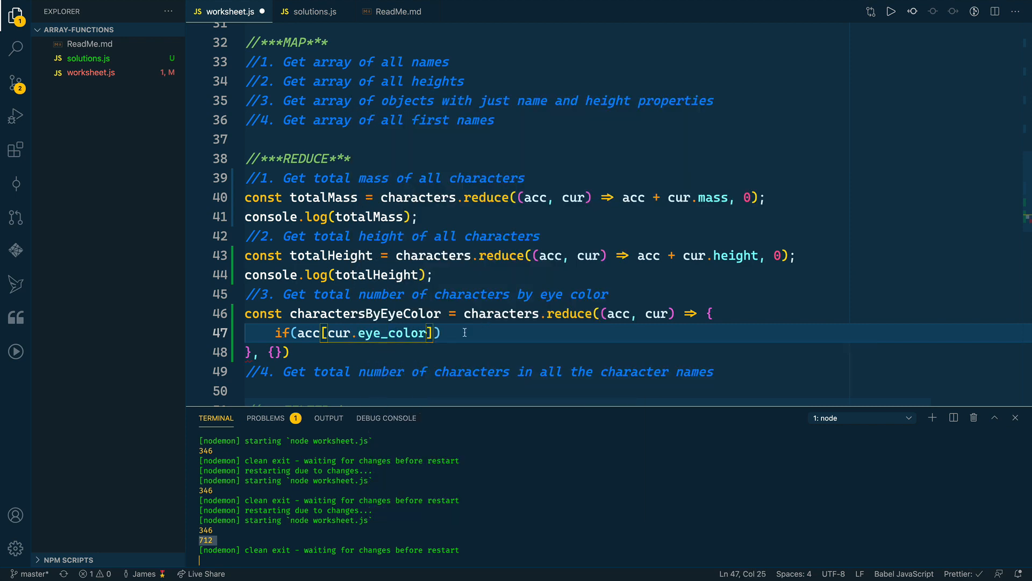
{"action": "type", "text": "{"}
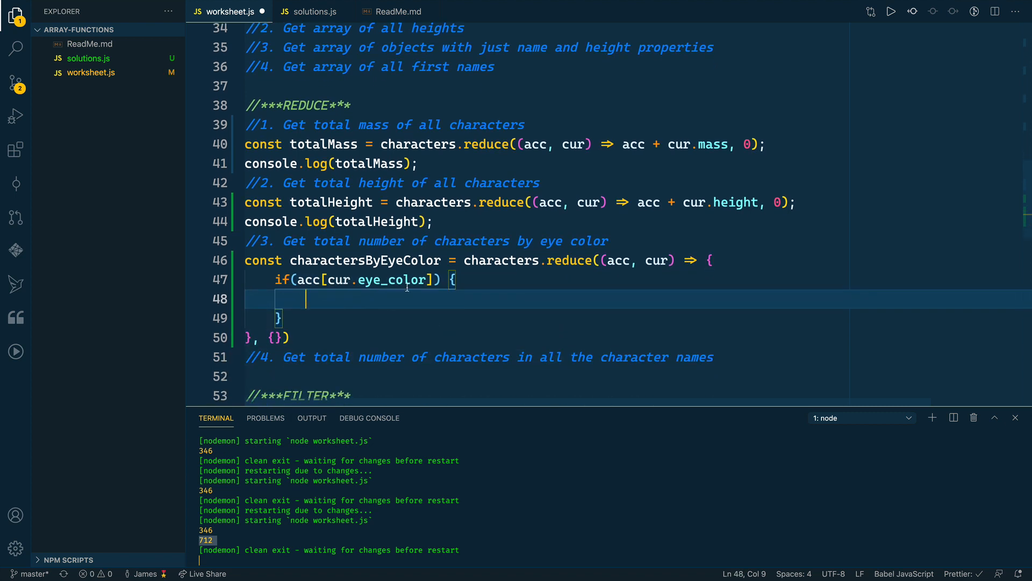
{"action": "mouse_move", "coordinate": [364, 305]}
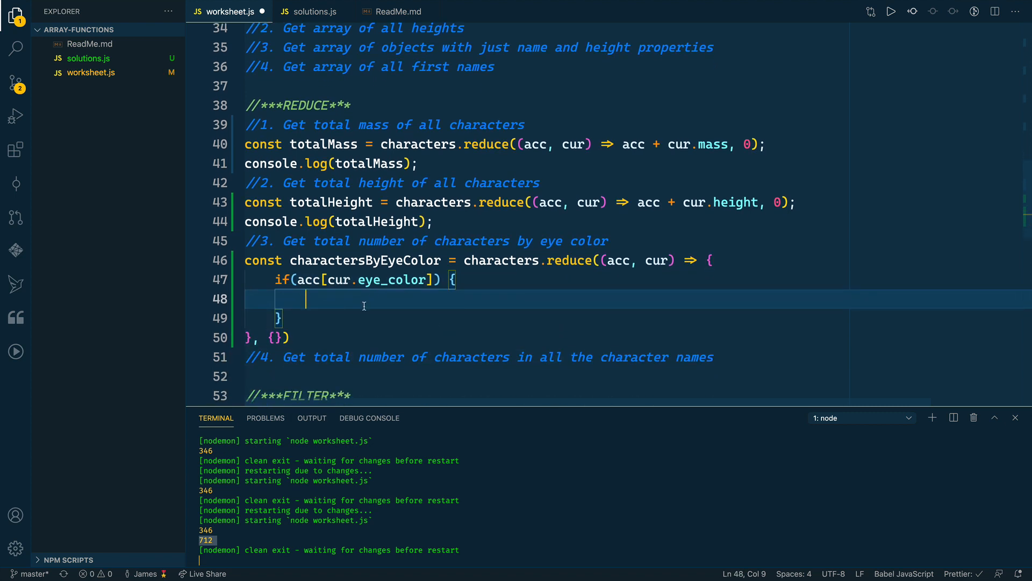
{"action": "type", "text": "acc"}
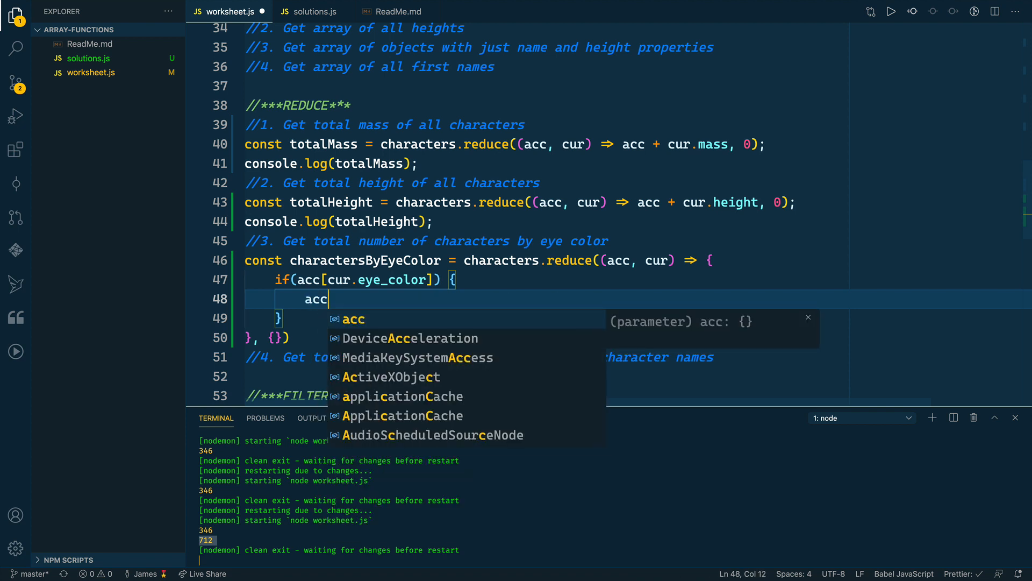
{"action": "type", "text": "[cur.eye_color]"}
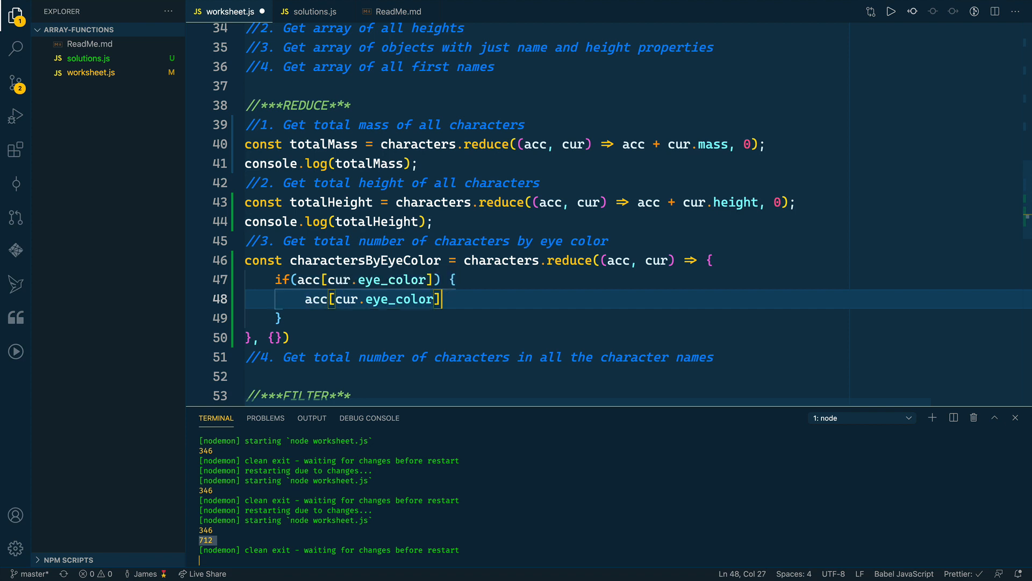
{"action": "type", "text": "="}
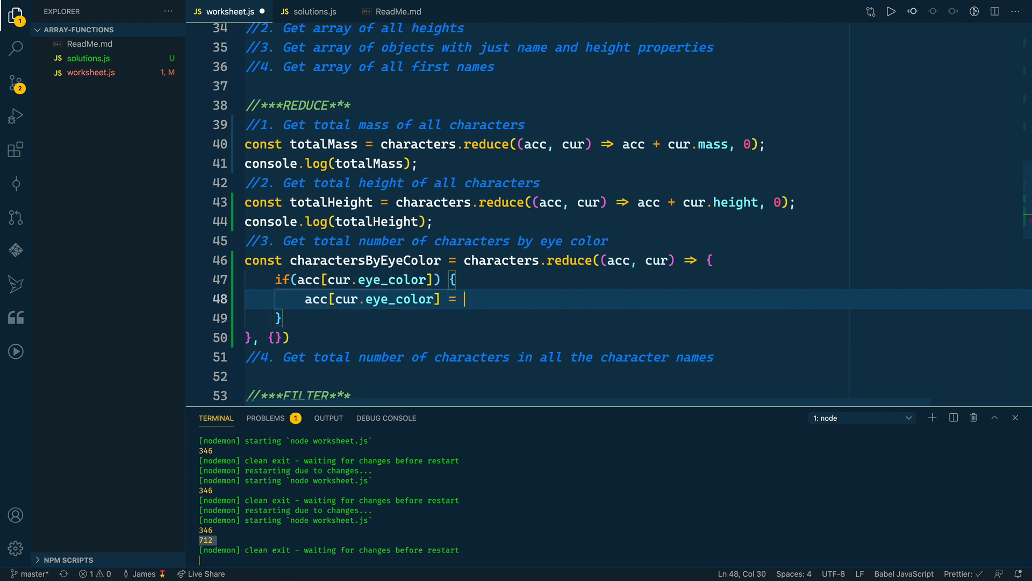
{"action": "type", "text": "acc[]"}
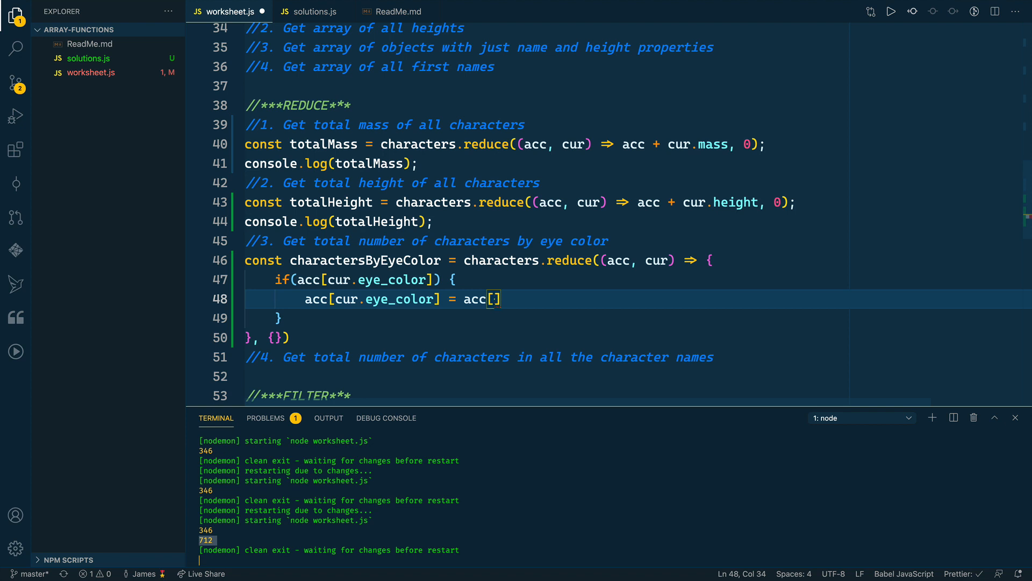
{"action": "type", "text": "cur"}
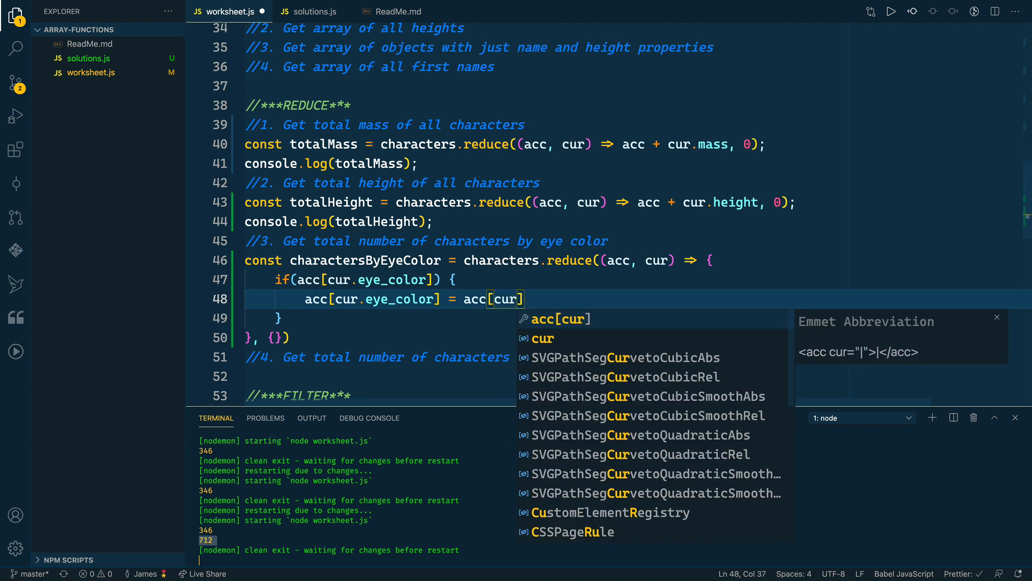
{"action": "type", "text": ".eye_color]"}
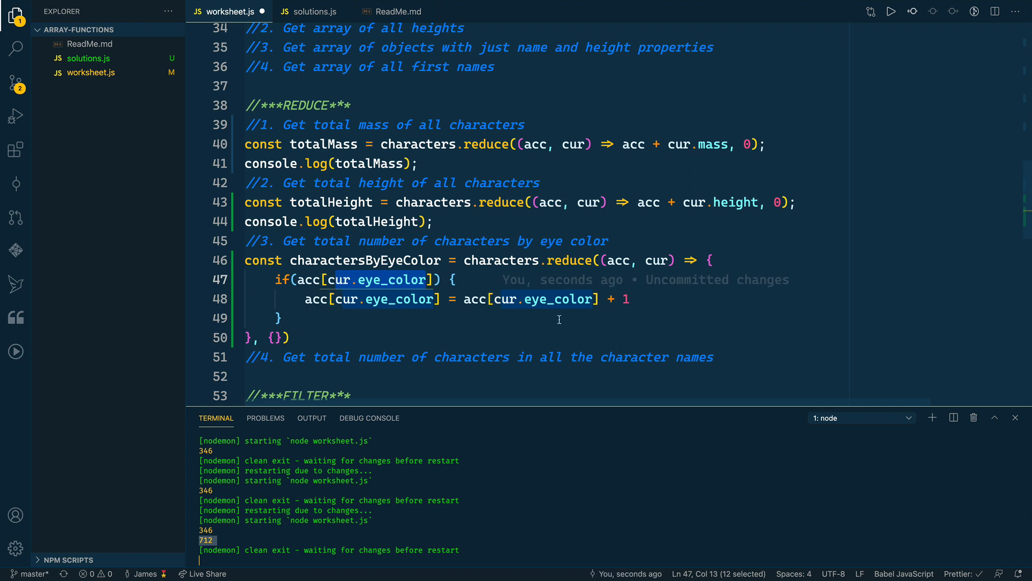
Add the else branch setting acc[cur.eye_color] = 1 for a new color
{"action": "type", "text": "else {"}
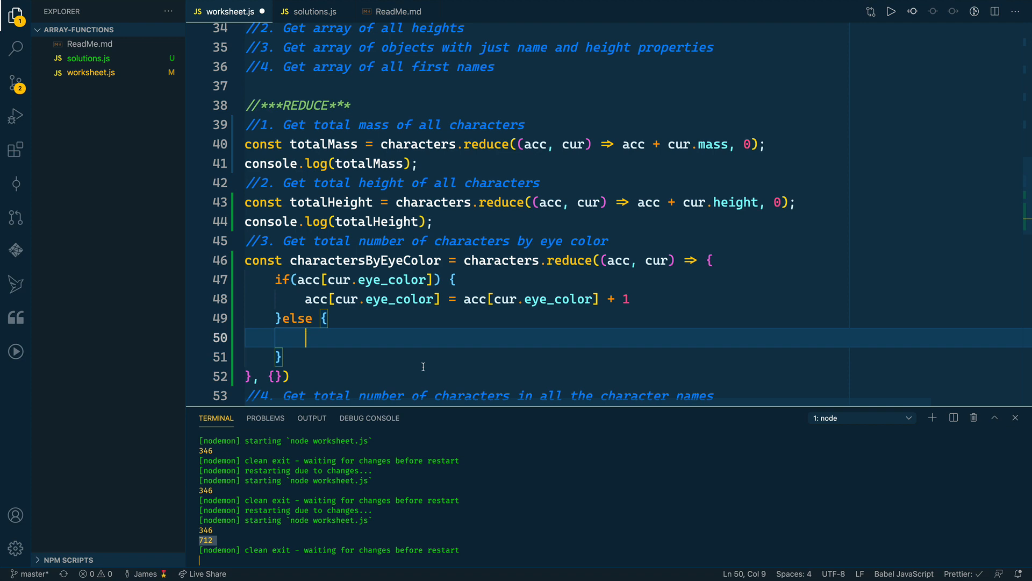
{"action": "type", "text": "acc"}
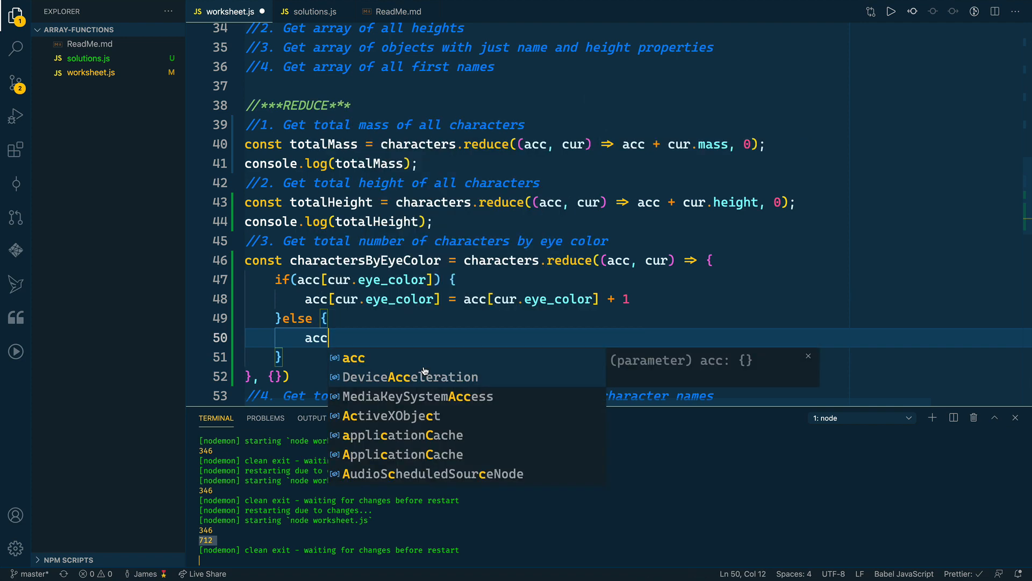
{"action": "type", "text": "[cur.eye_color]"}
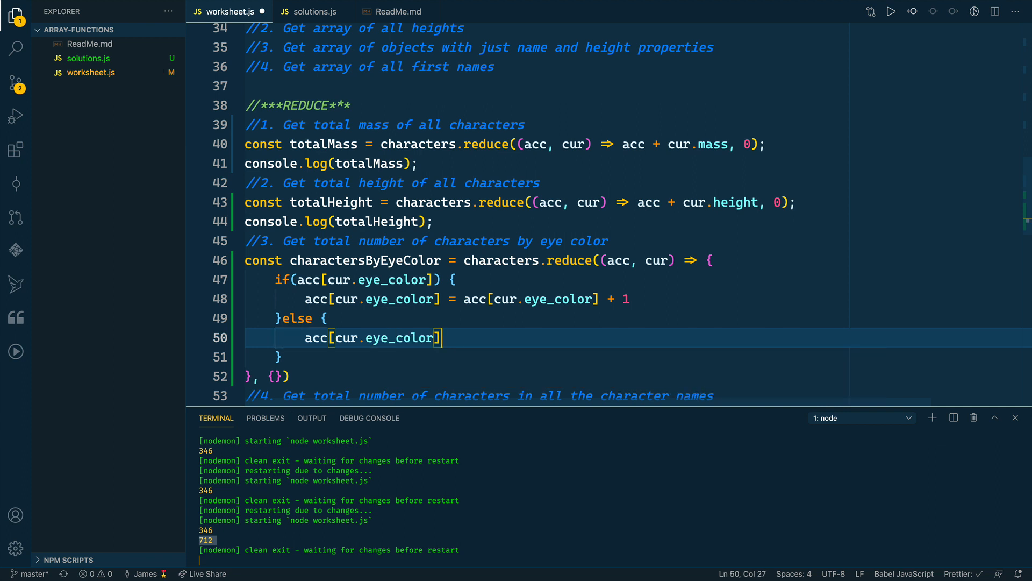
{"action": "type", "text": "= 1;"}
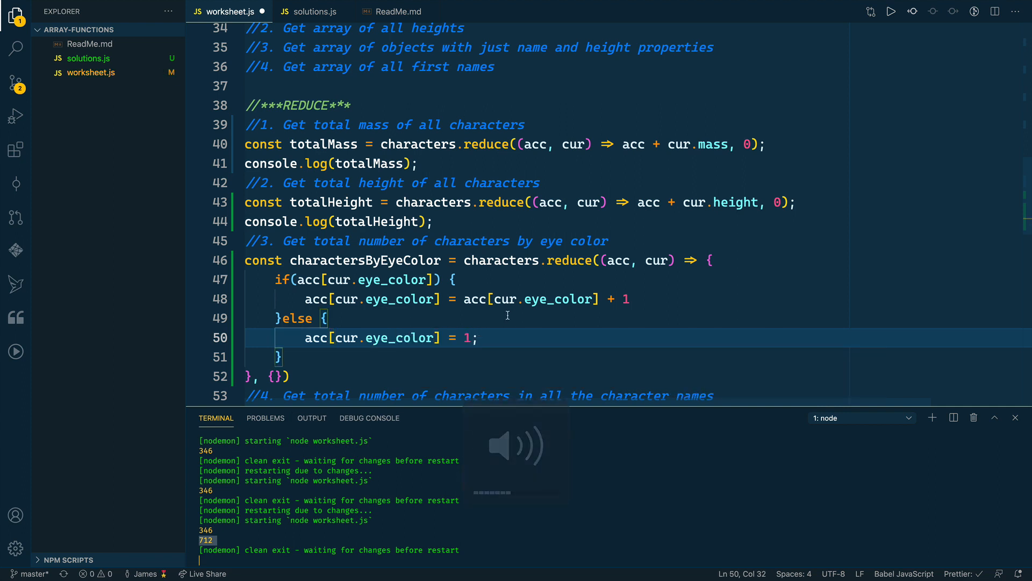
Store cur.eye_color in const color, increment with acc[color]++, and return acc from the reducer
{"action": "type", "text": "const color ="}
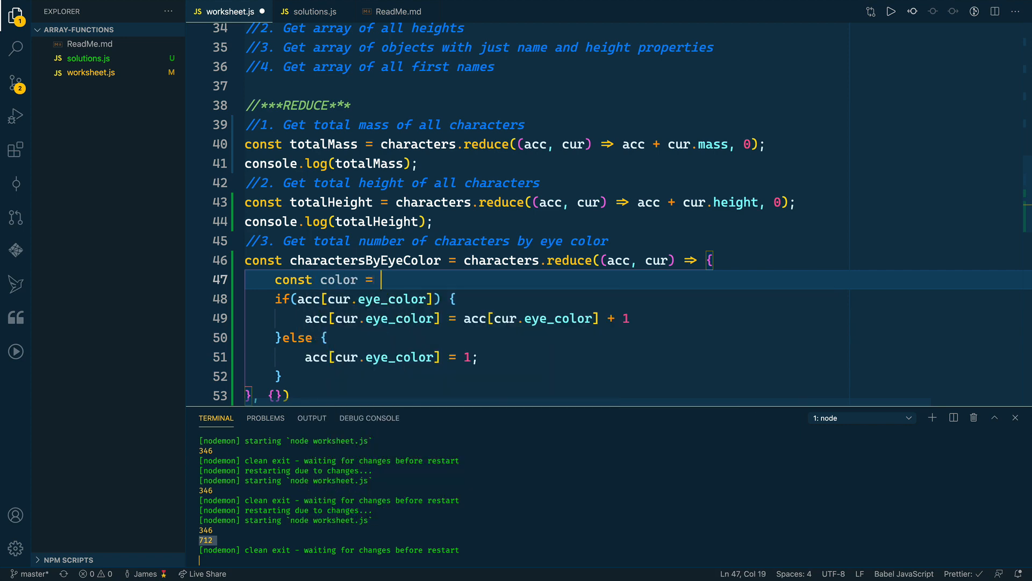
{"action": "type", "text": "cur"}
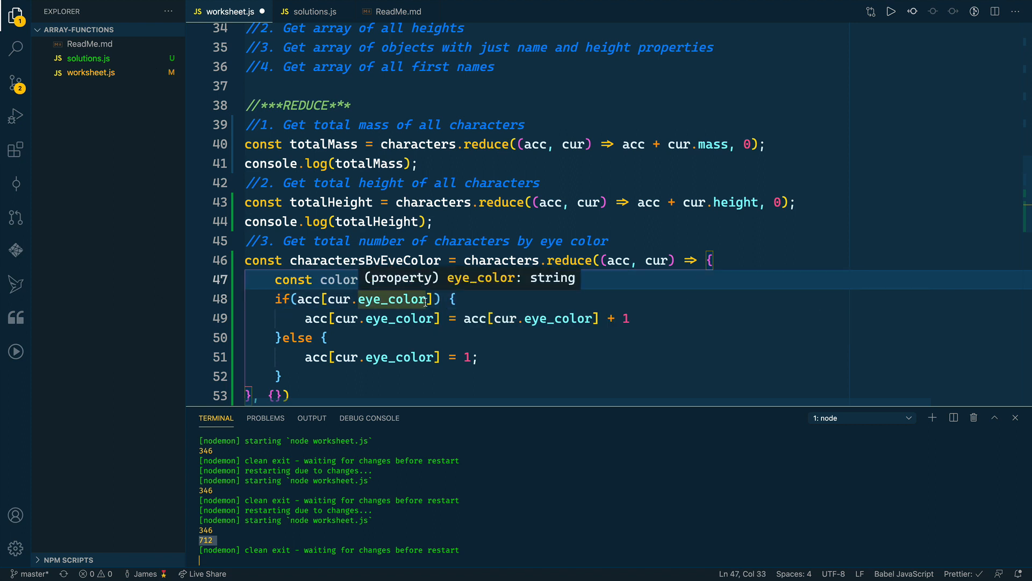
{"action": "type", "text": "color] + 1"}
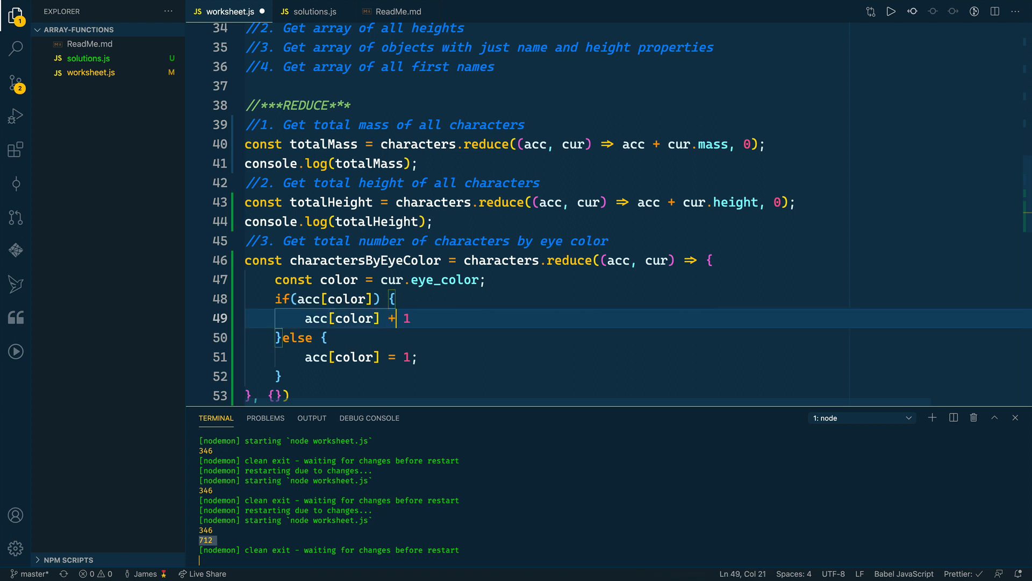
{"action": "key", "text": "BackSpace"}
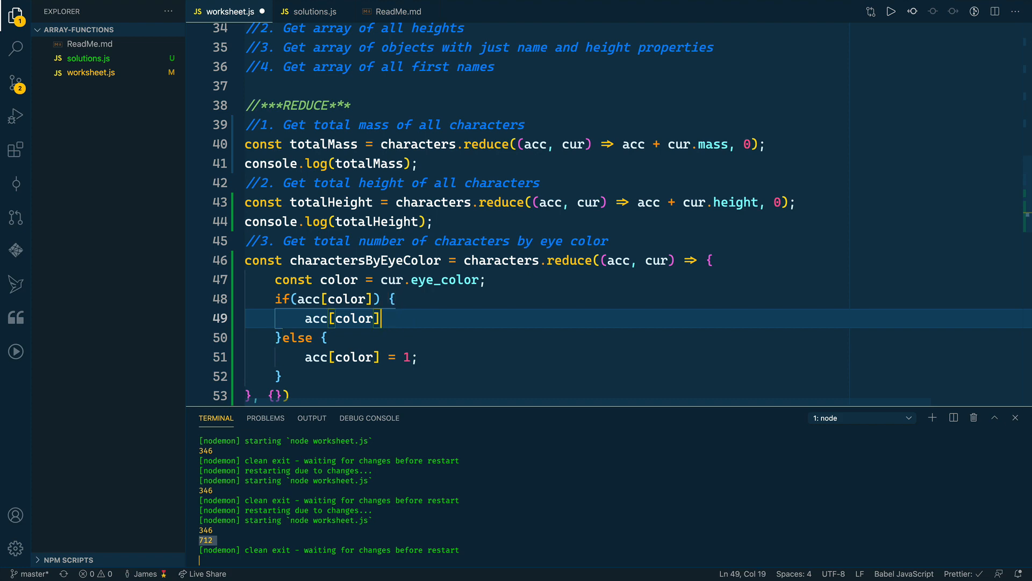
{"action": "type", "text": "++;"}
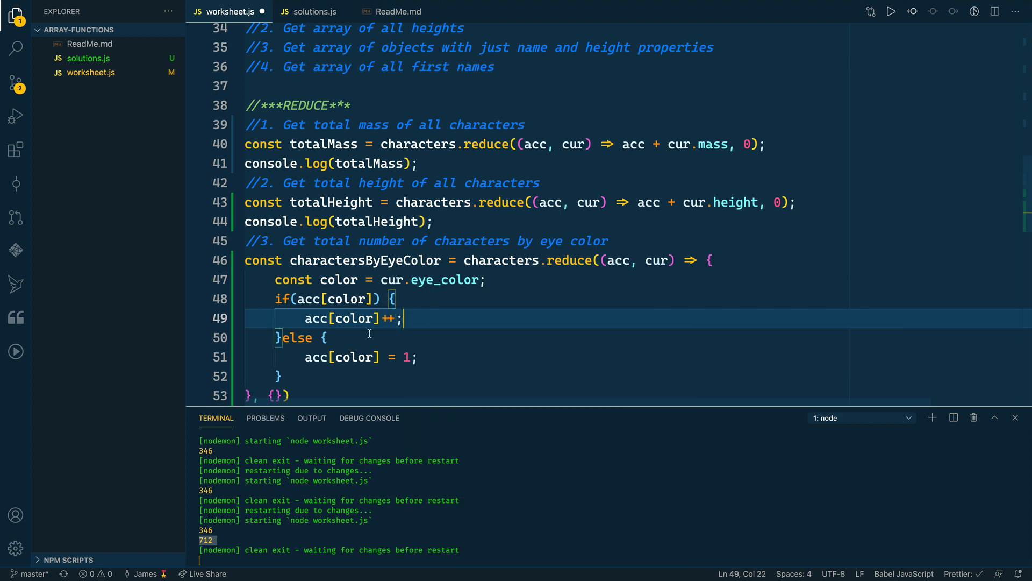
{"action": "type", "text": "return acc;"}
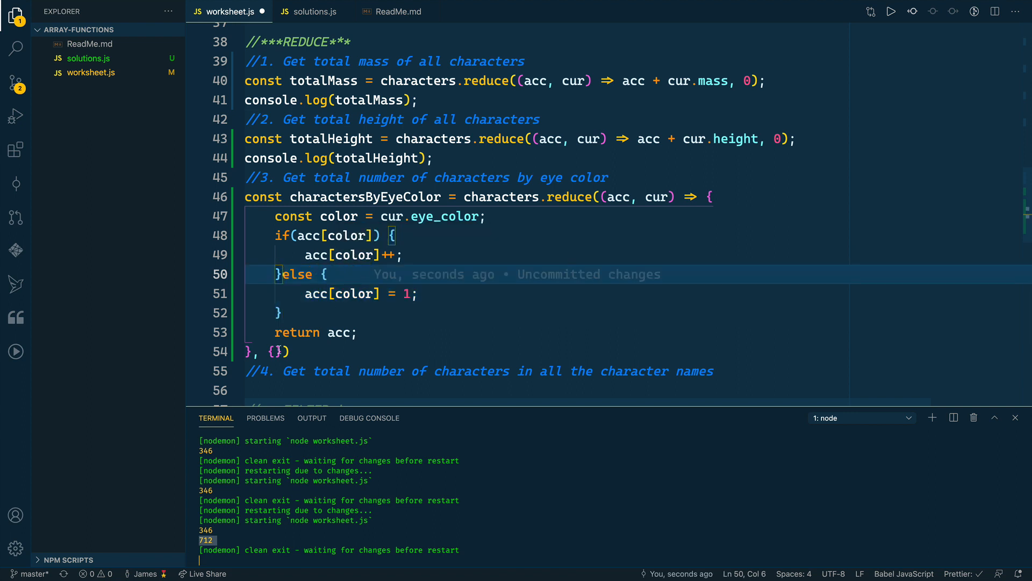
{"action": "key", "text": "Enter"}
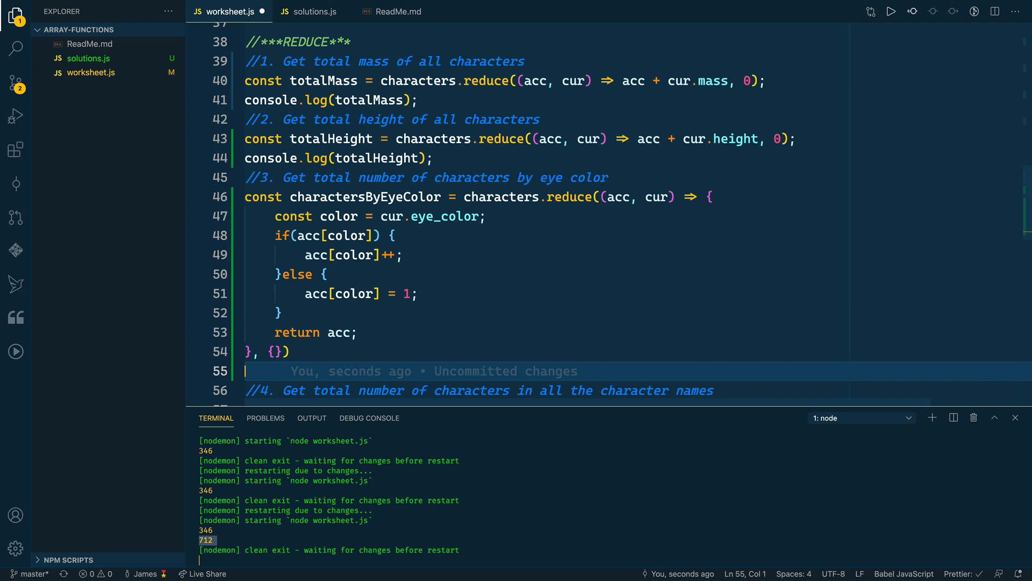
Log charactersByEyeColor so the terminal prints { blue: 2, yellow: 1, brown: 1 }
{"action": "type", "text": "clg"}
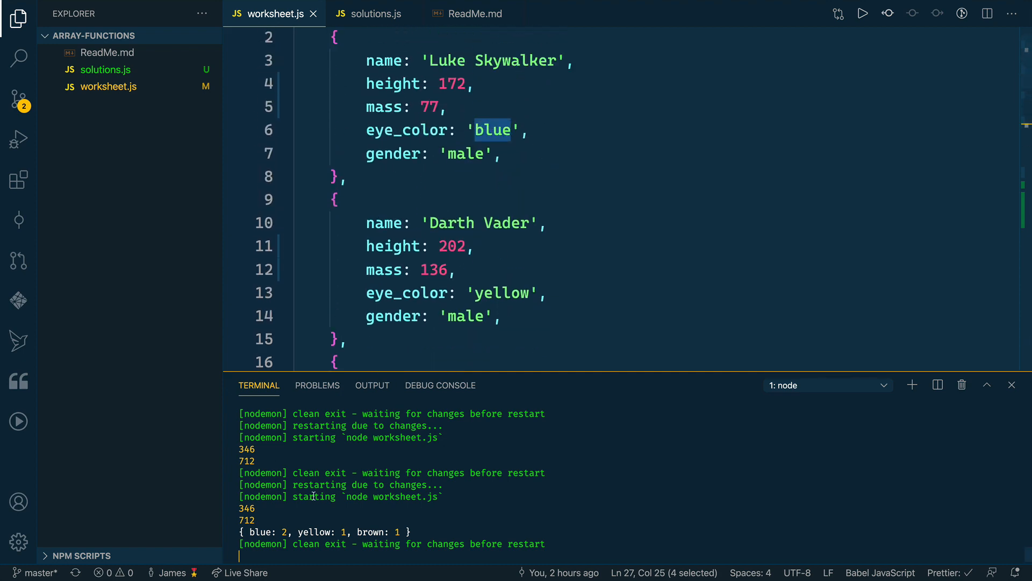
{"action": "scroll", "scroll_direction": "down", "scroll_amount": 3}
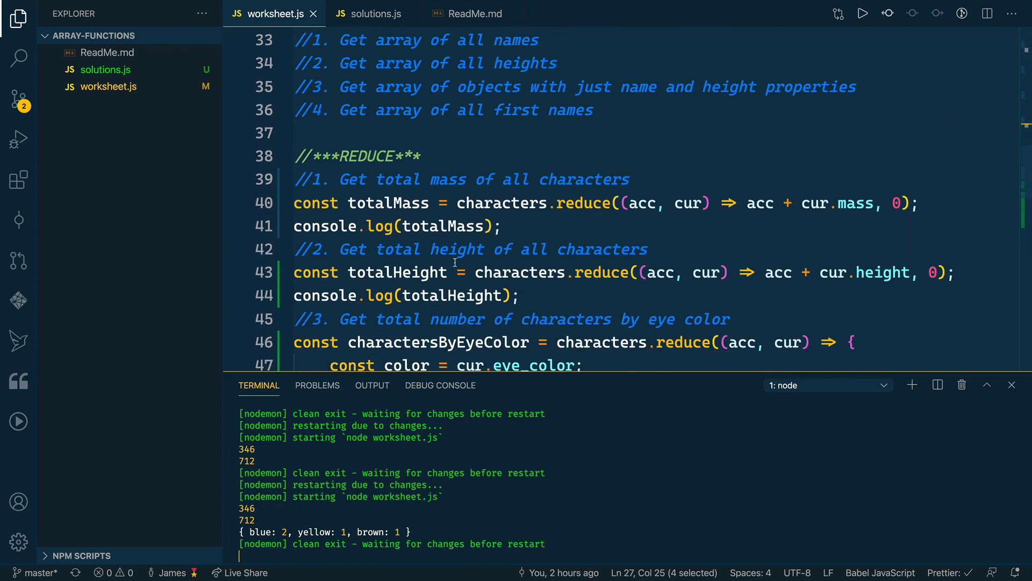
{"action": "scroll", "scroll_direction": "down", "scroll_amount": 3}
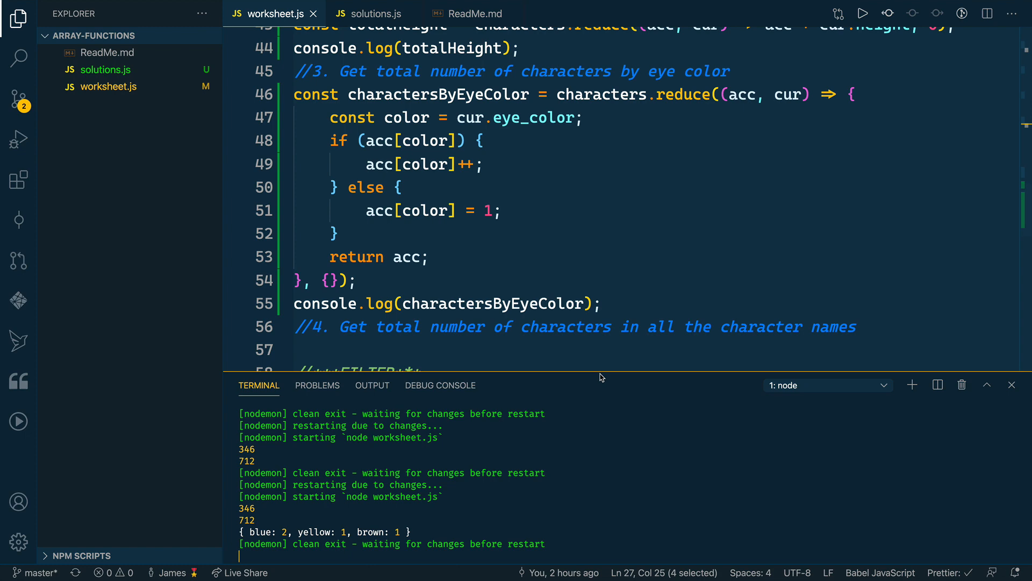
Write const totalNameCharacters = characters.reduce((acc, cur) => acc + cur.name.length, 0) under comment 4
{"action": "scroll", "scroll_direction": "down", "scroll_amount": 3}
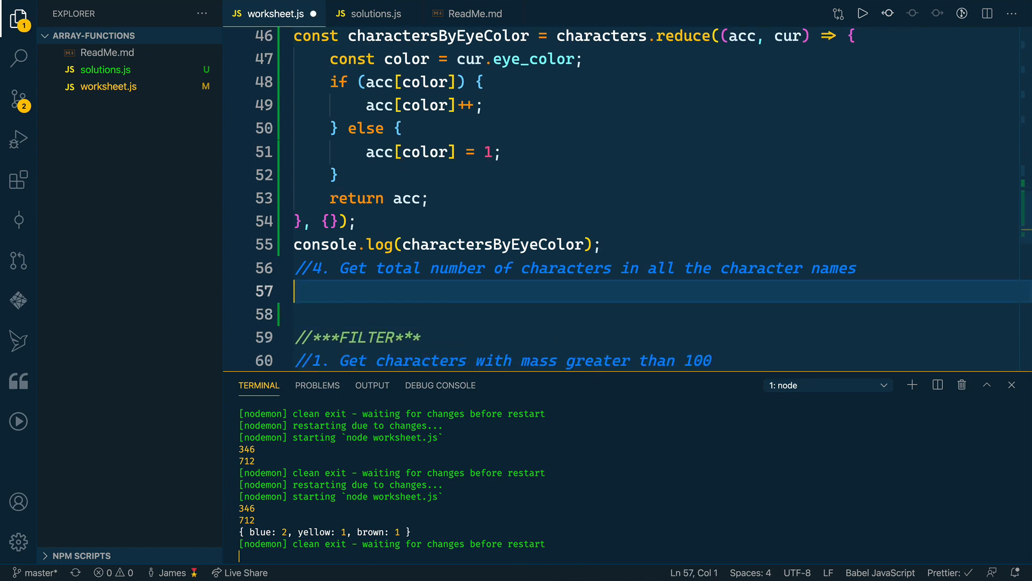
{"action": "type", "text": "const total"}
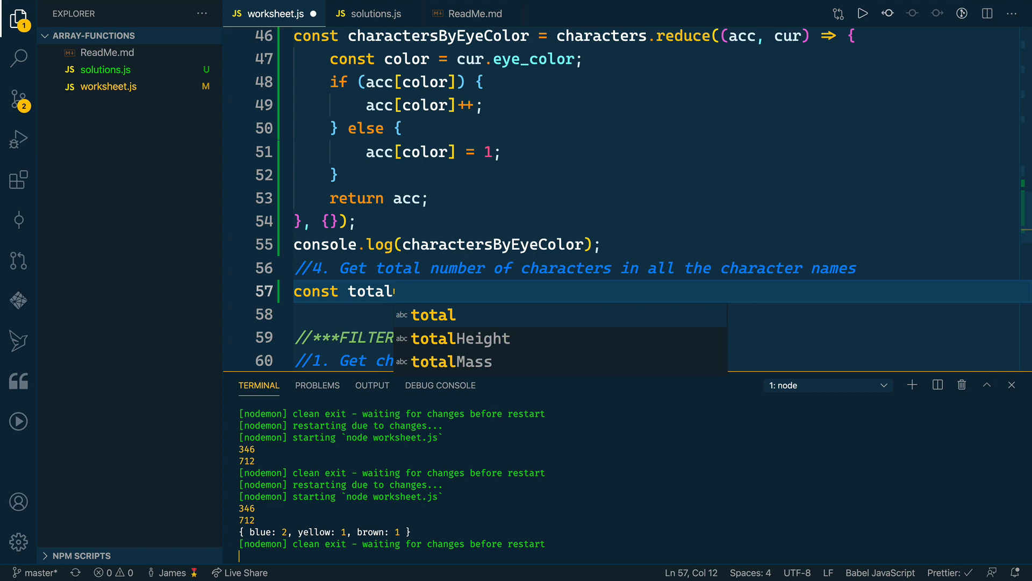
{"action": "type", "text": "NameCharac"}
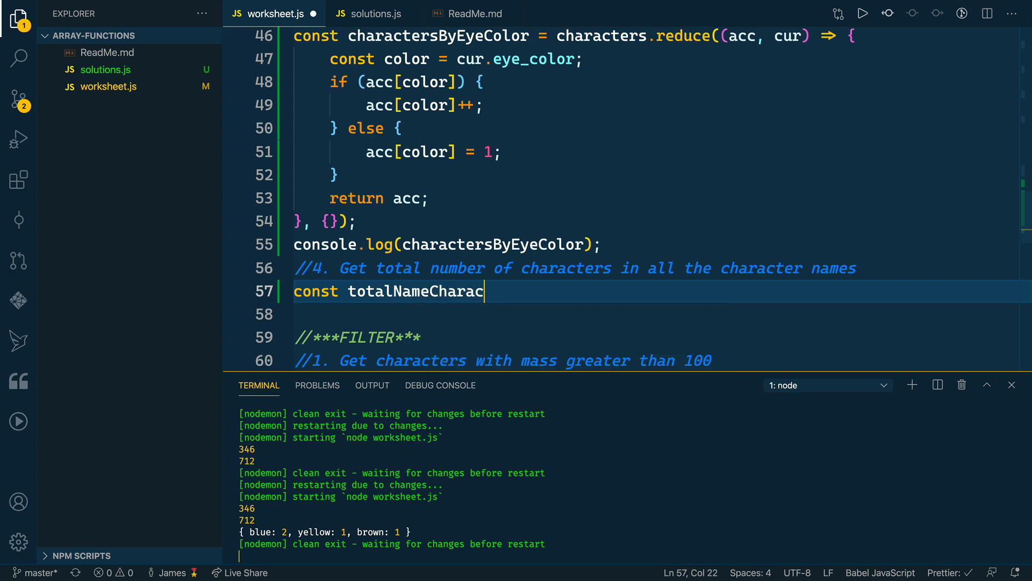
{"action": "type", "text": "ters = characters.reduce((acc,"}
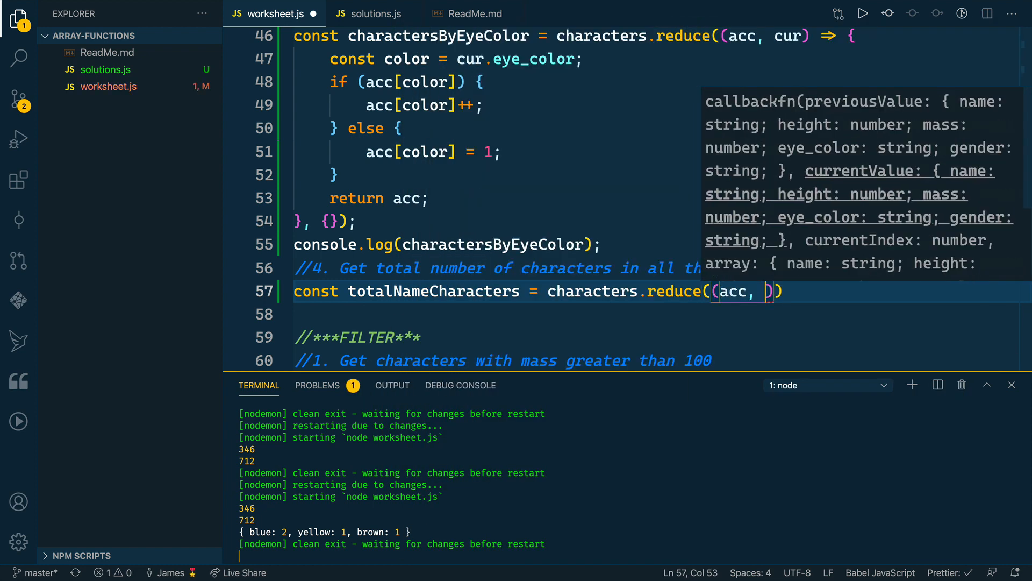
{"action": "type", "text": "cur) =>"}
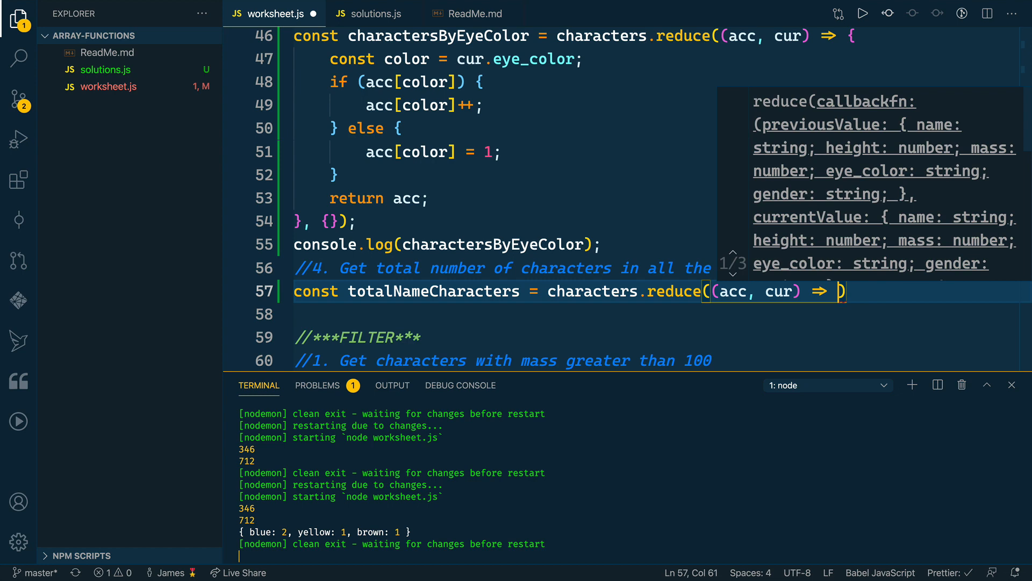
{"action": "type", "text": "acc +"}
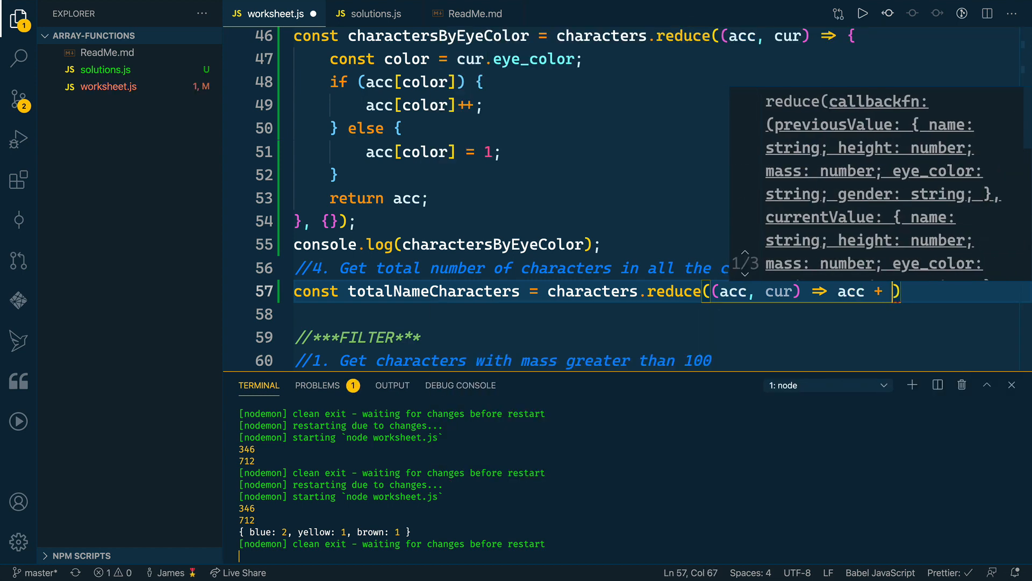
{"action": "type", "text": "cur.name.length, 0"}
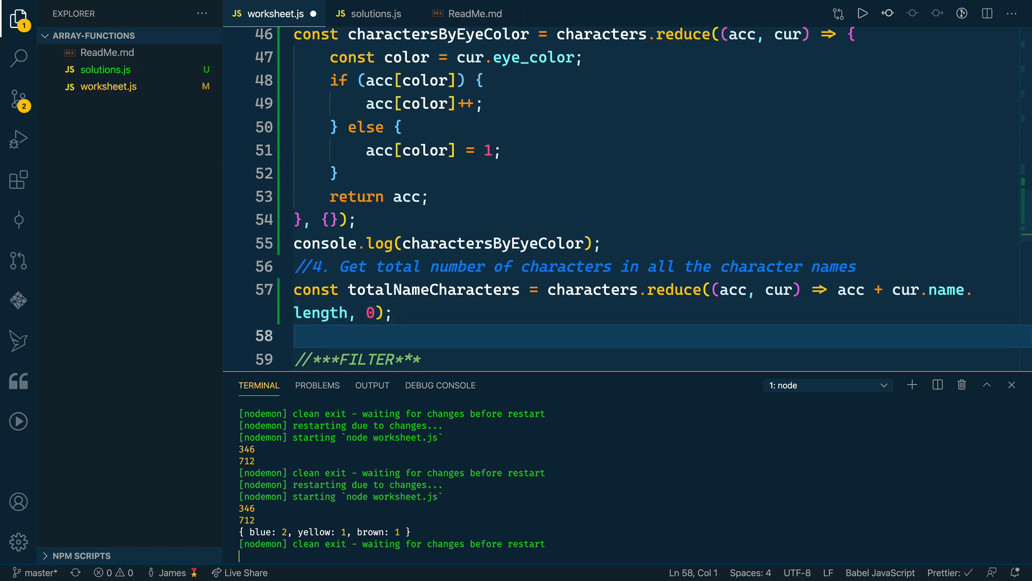
Add a console.log for totalNameCharacters
{"action": "type", "text": "console.log(object);"}
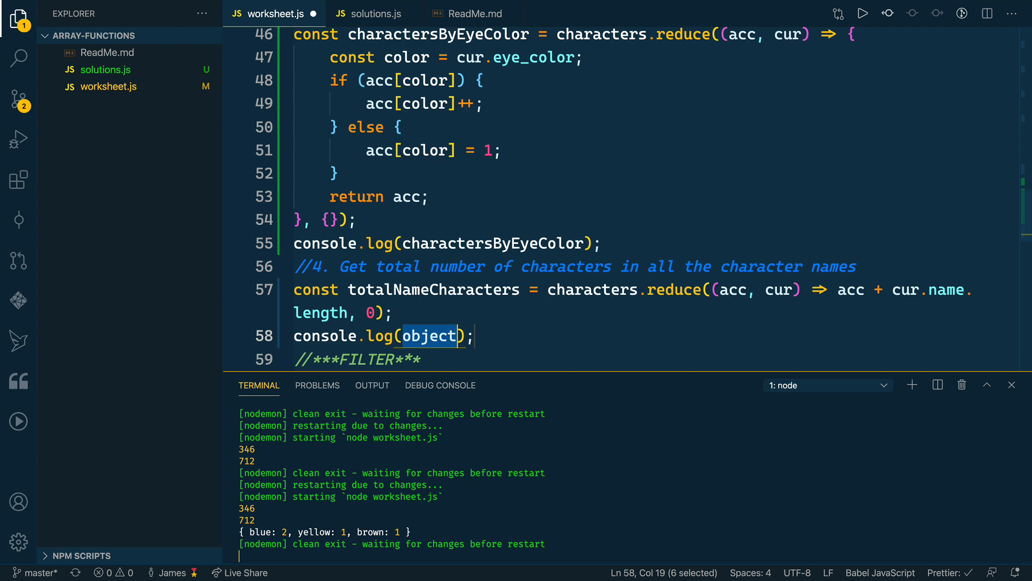
{"action": "type", "text": "totalNam"}
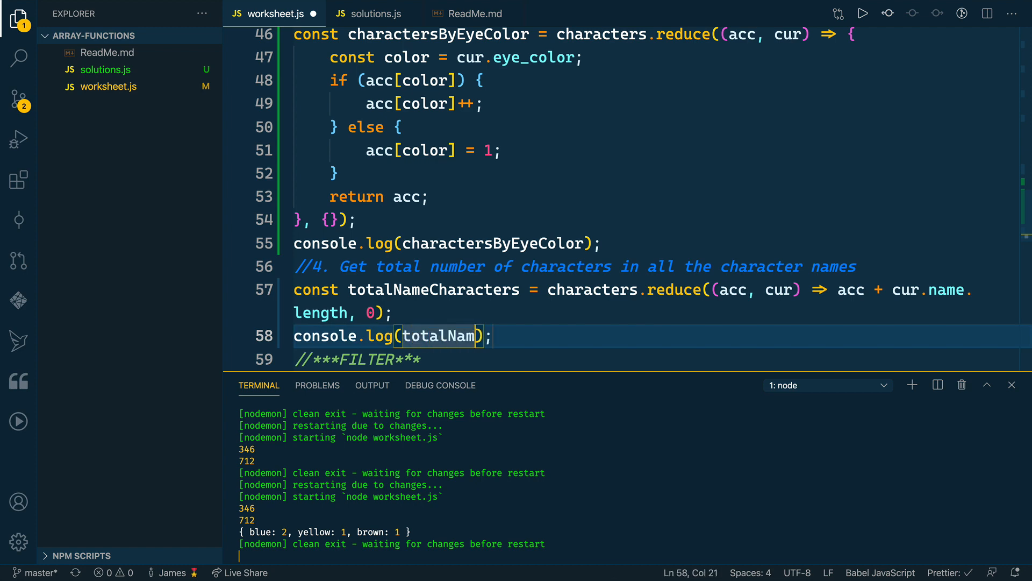